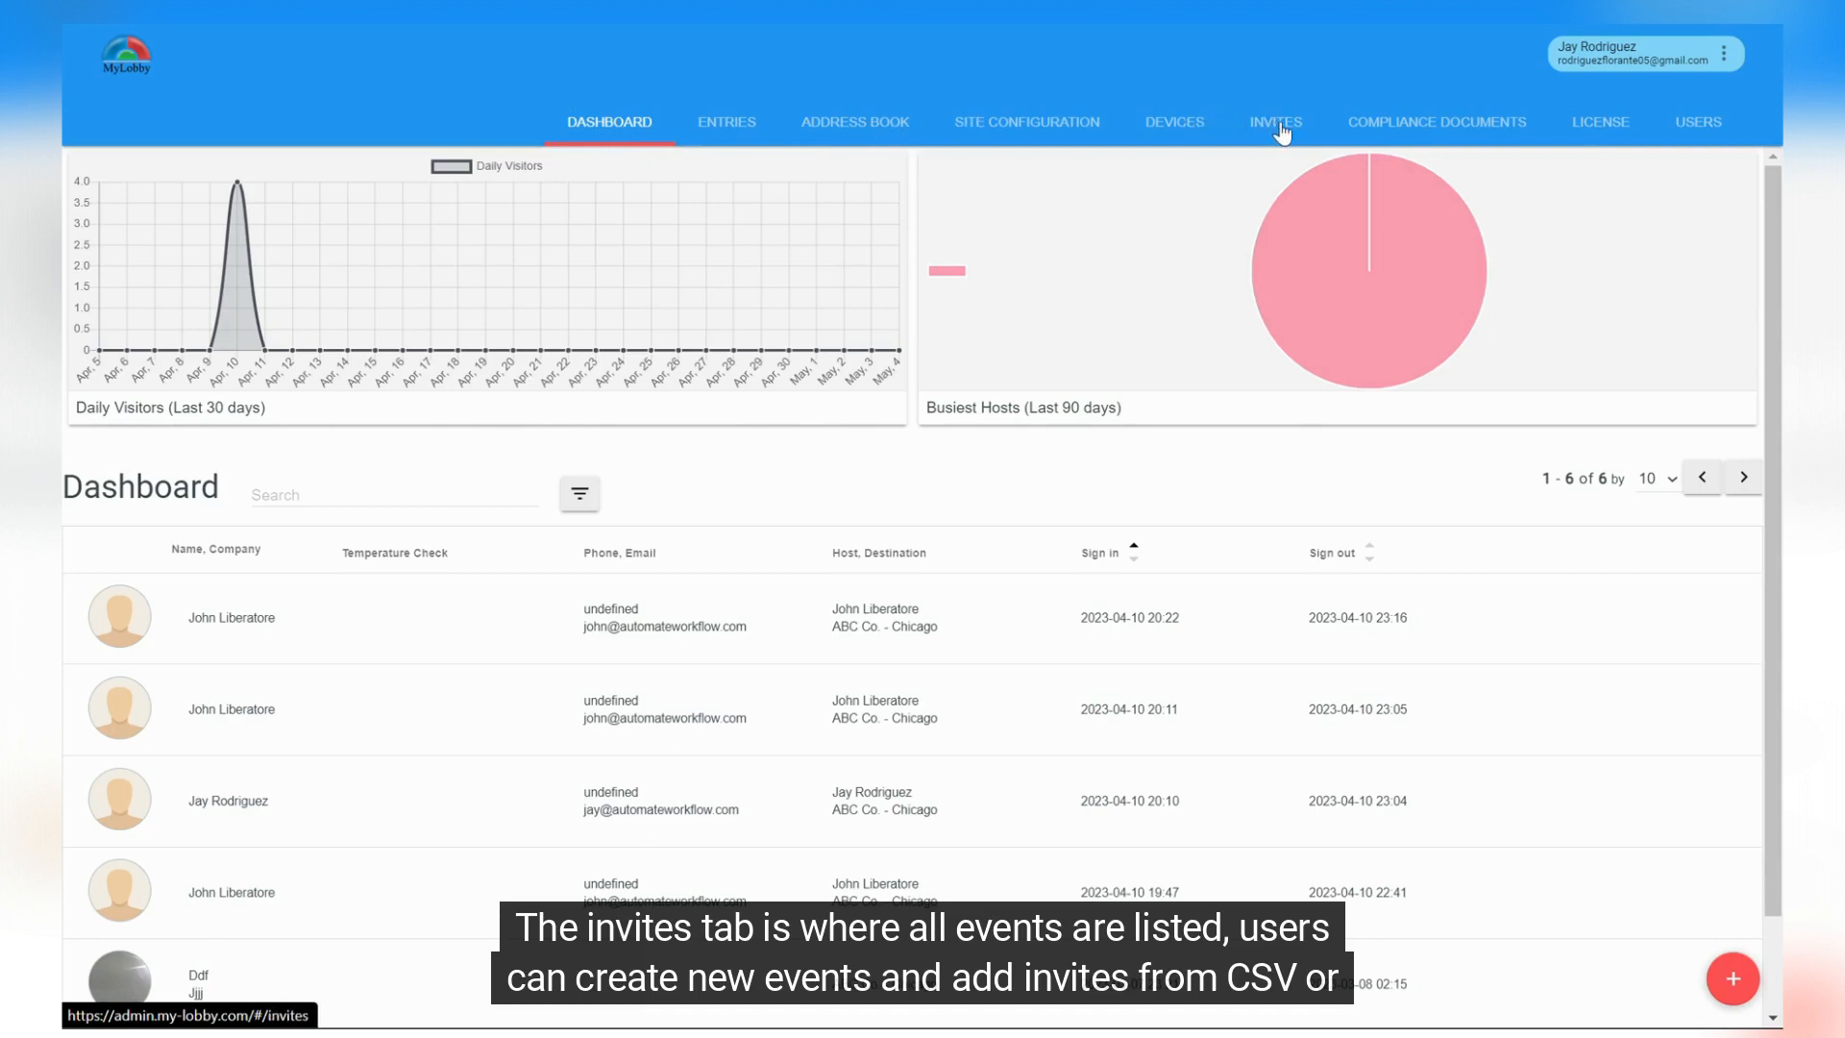
Show the Meeting Invitations list from the INVITES section.
{"action": "left_click", "coordinate": [1274, 121]}
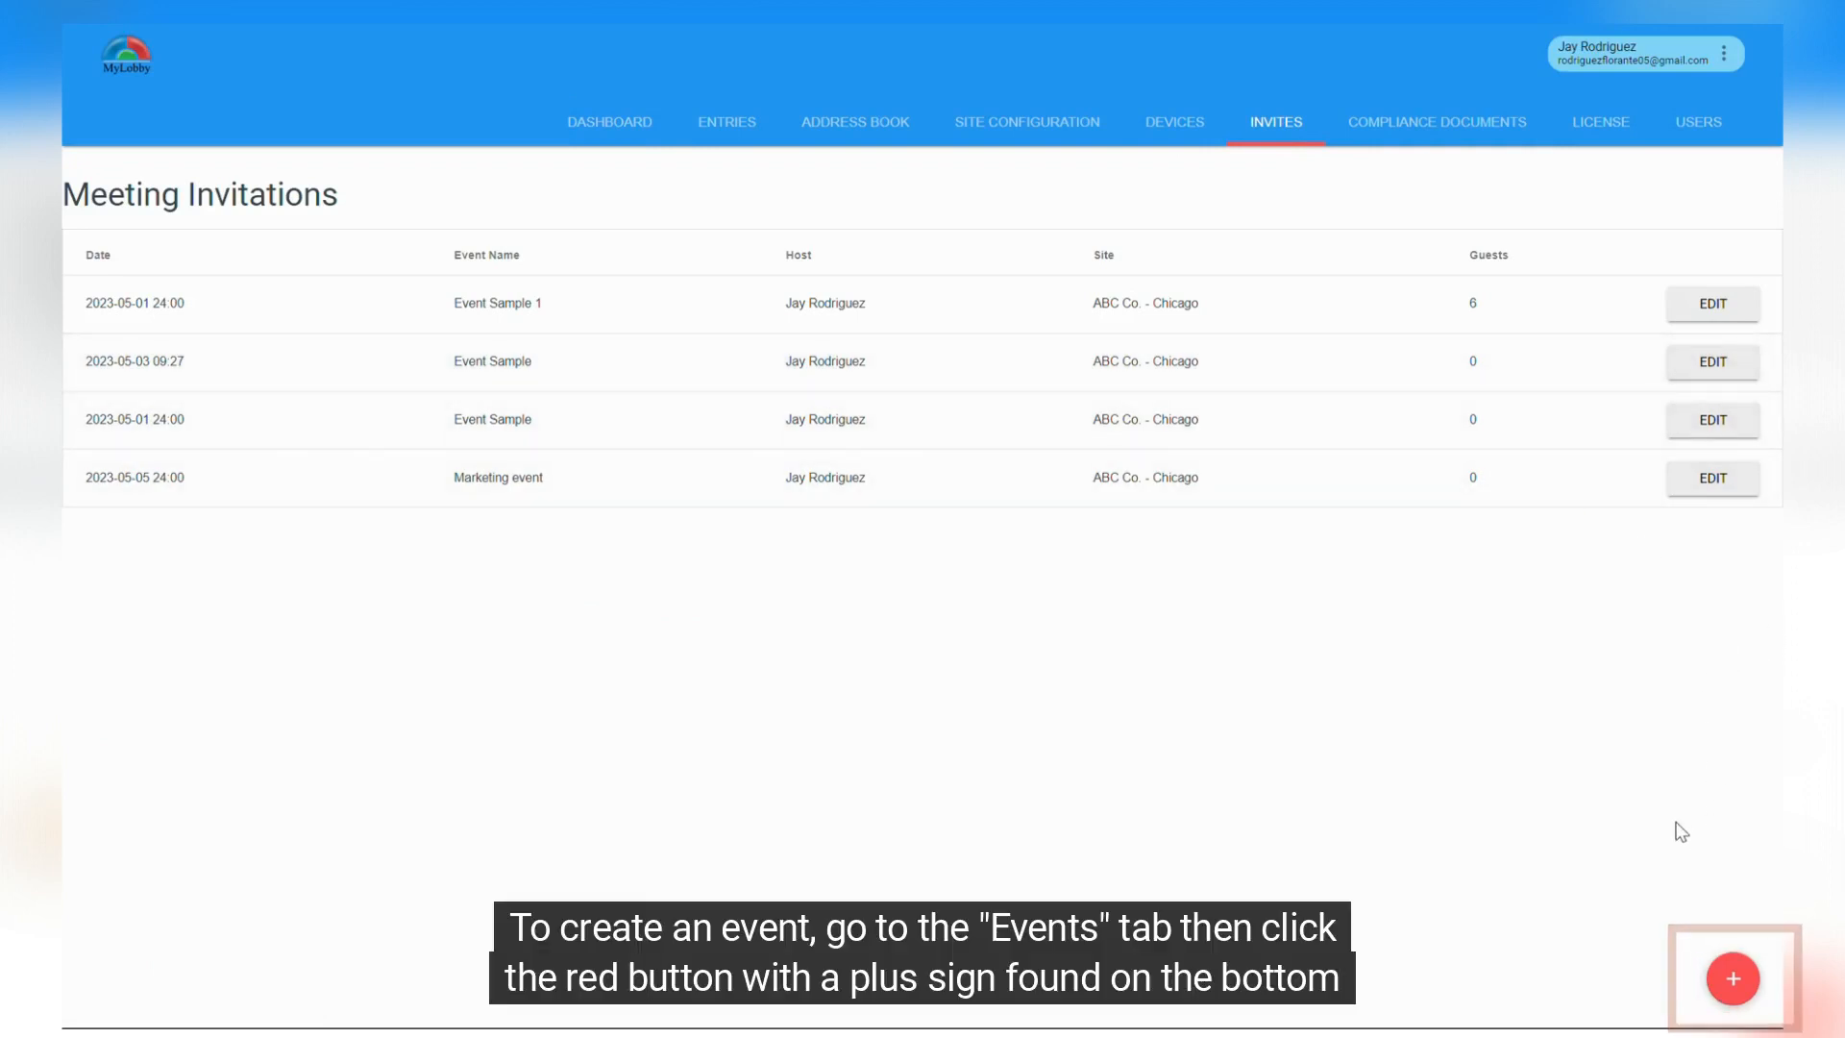
Start a new invite named 'Event Sample' held in Meeting Room 1.
{"action": "left_click", "coordinate": [1731, 978]}
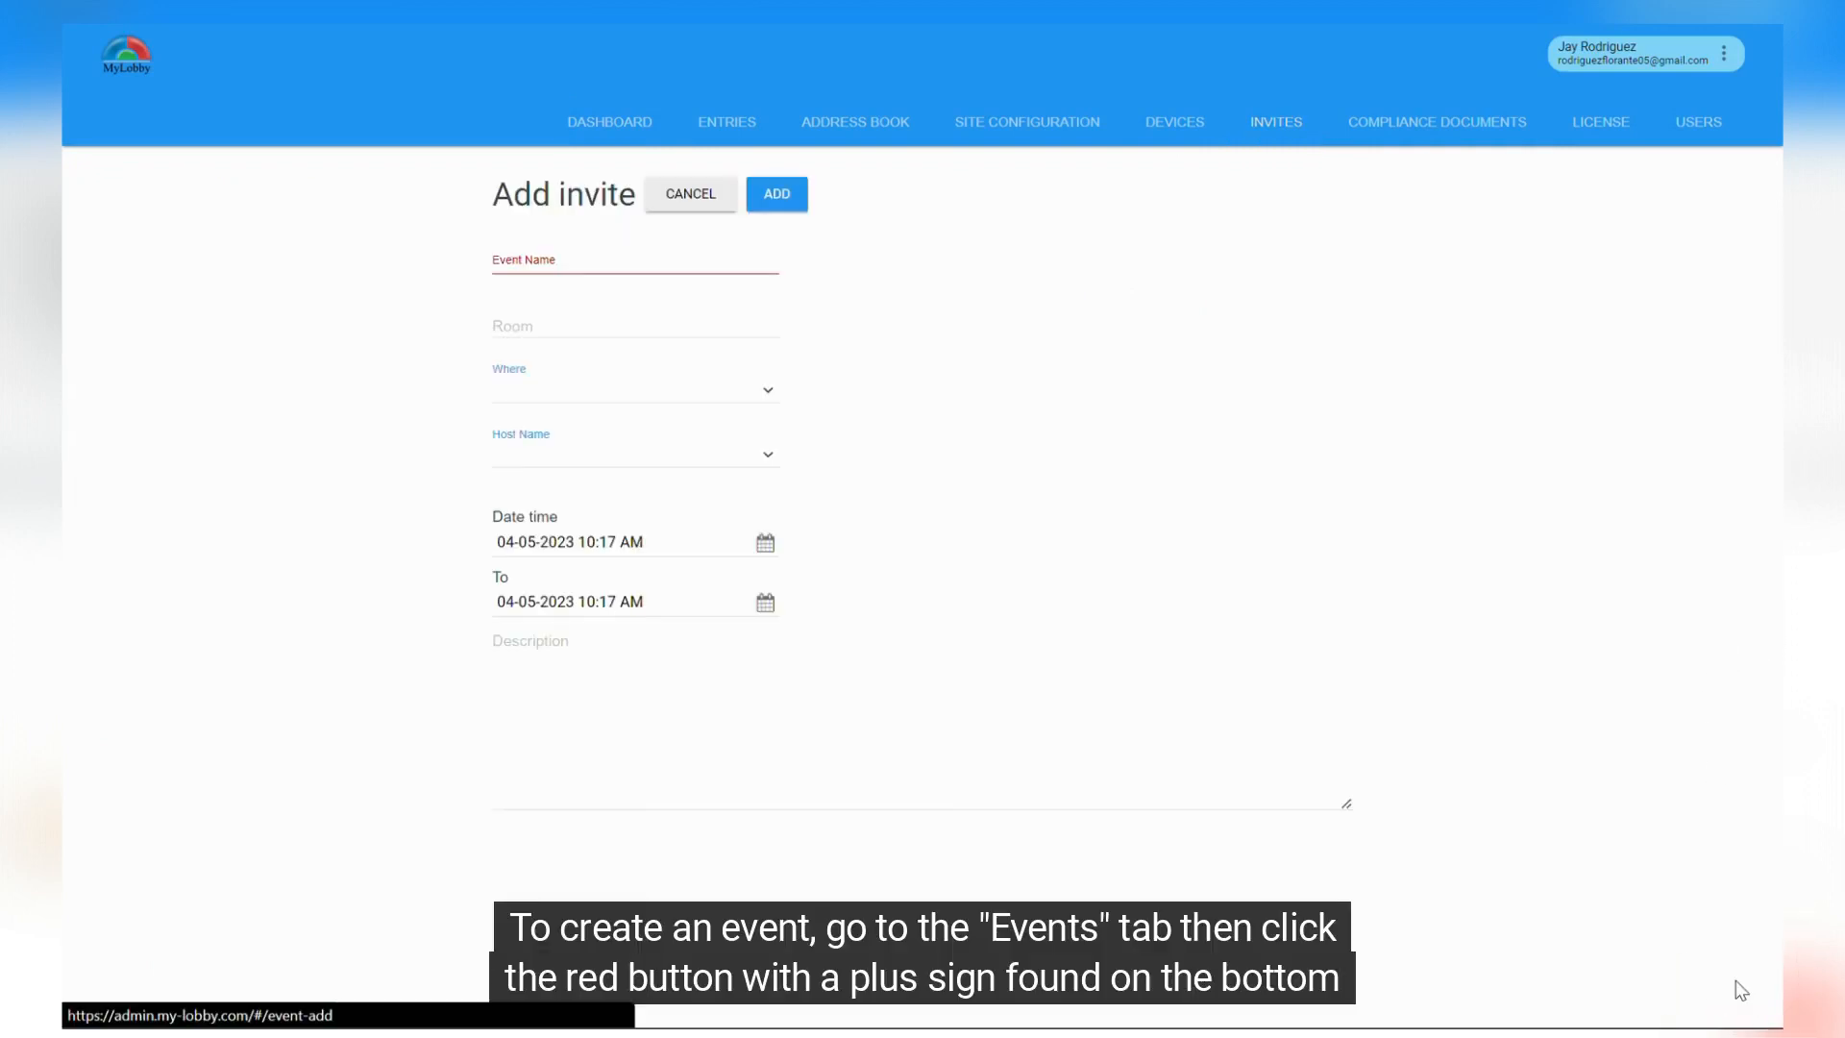
{"action": "left_click", "coordinate": [632, 260]}
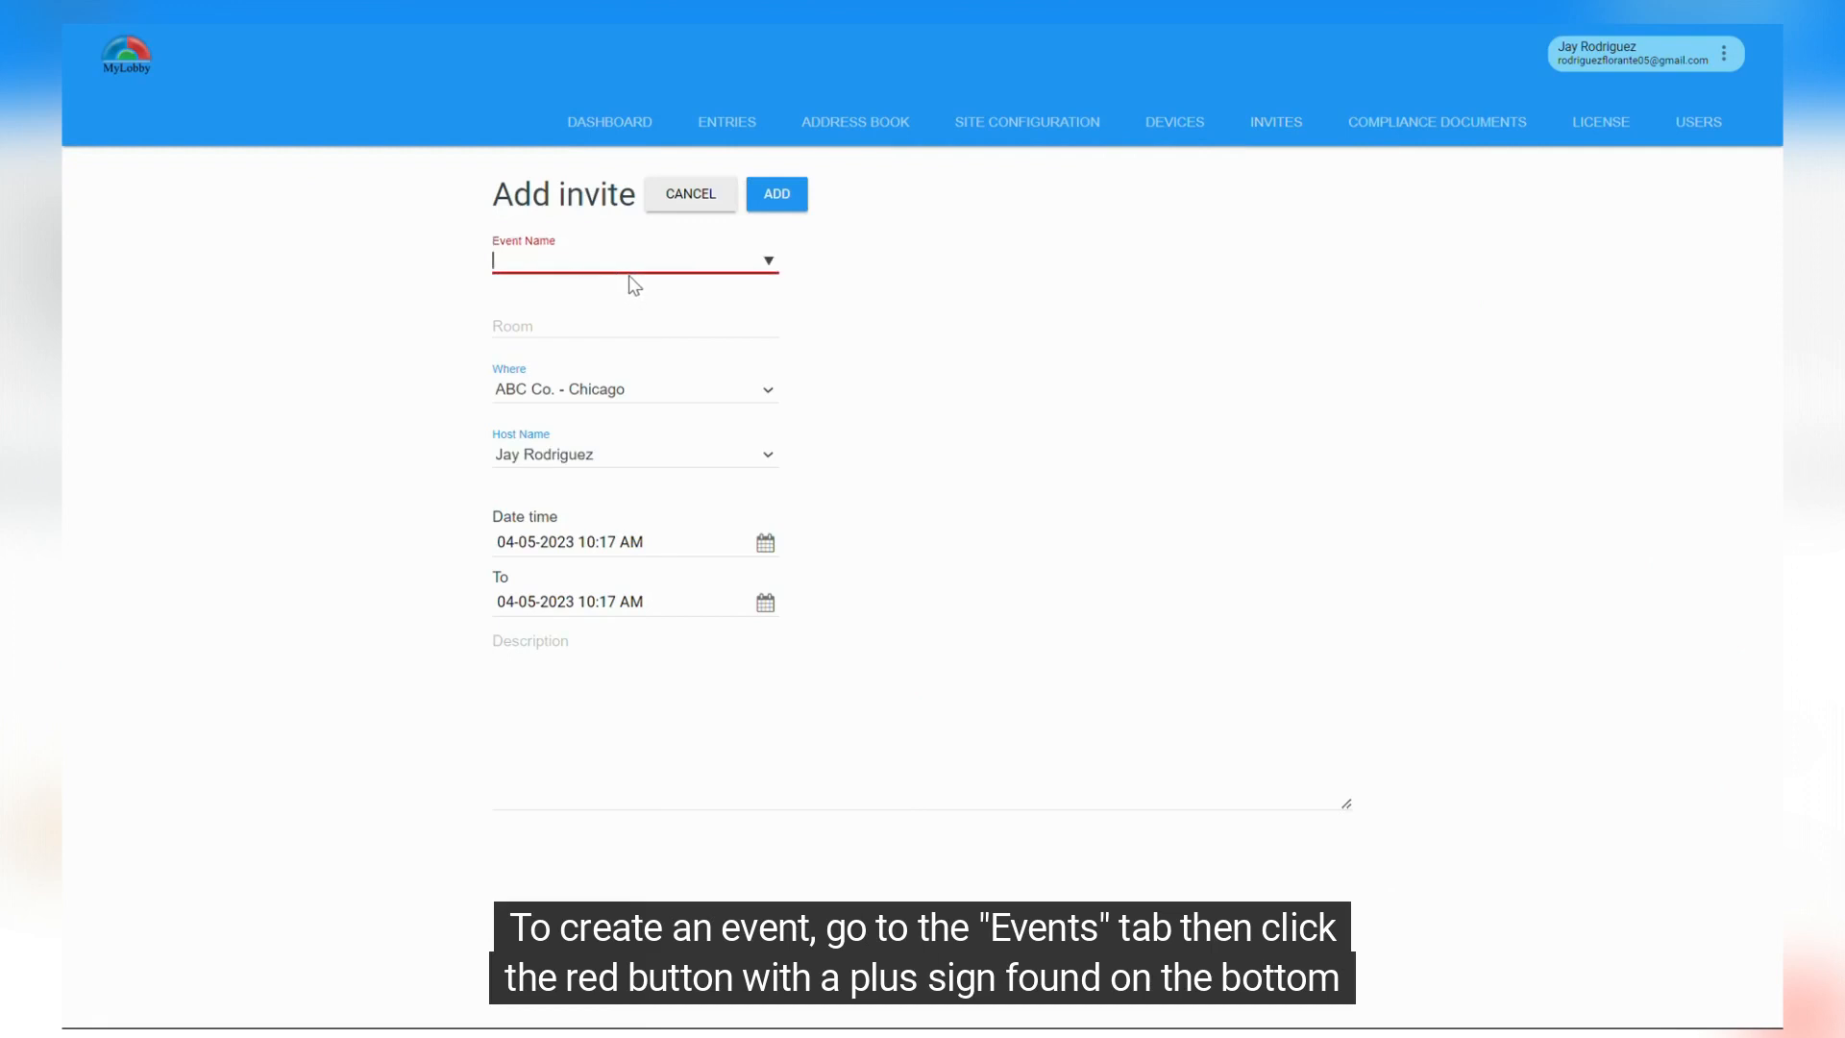
{"action": "type", "text": "Envent D"}
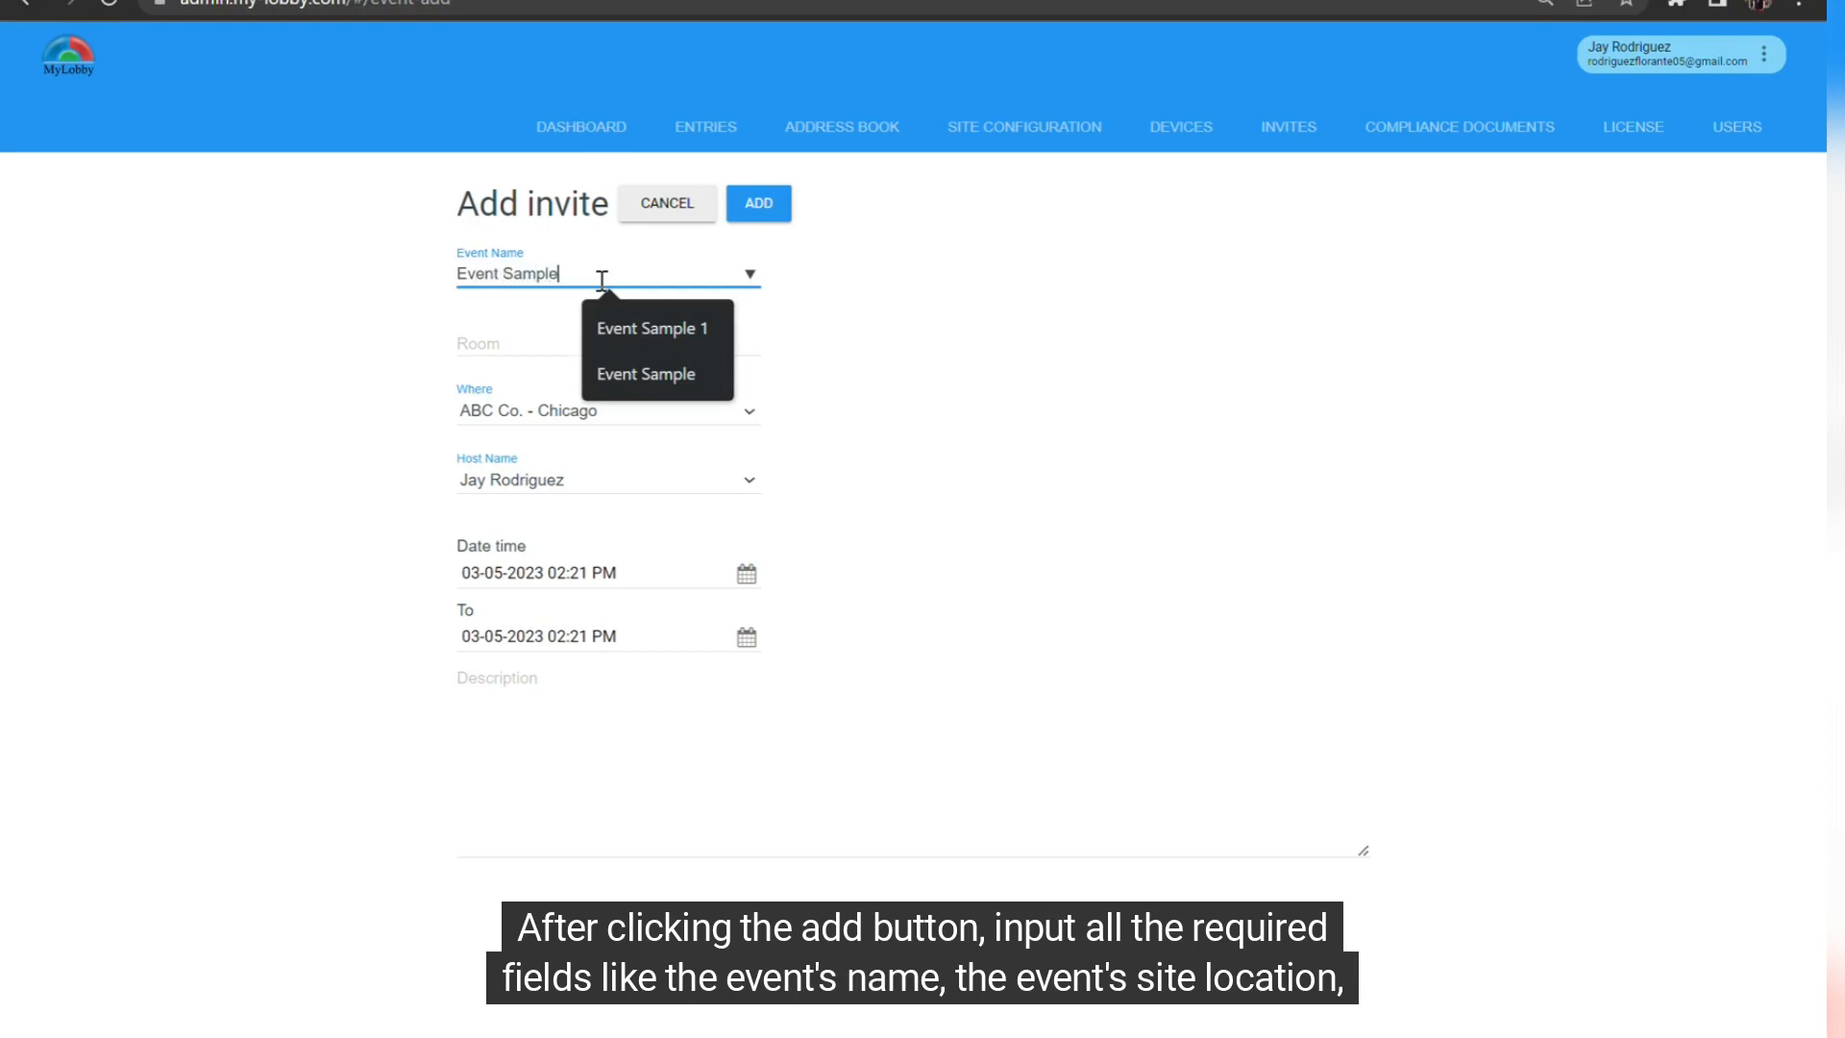
{"action": "type", "text": "Meeting"}
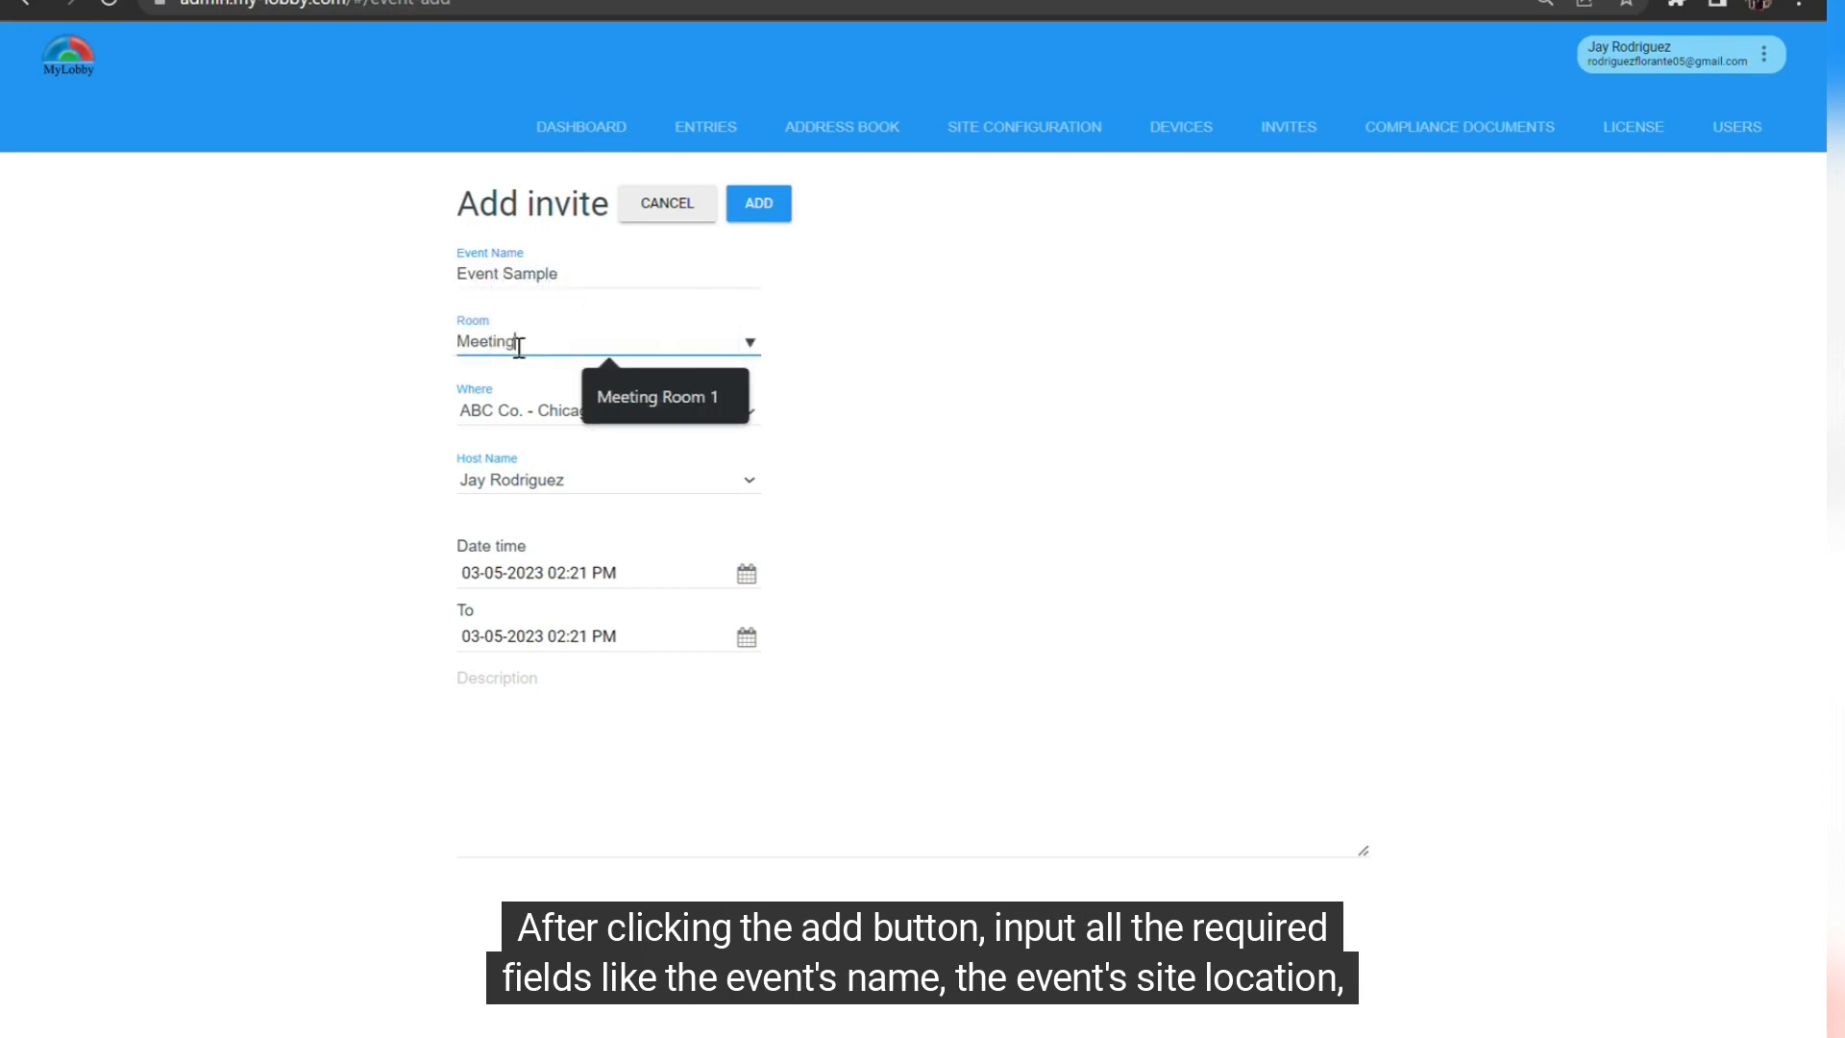
{"action": "left_click", "coordinate": [608, 412]}
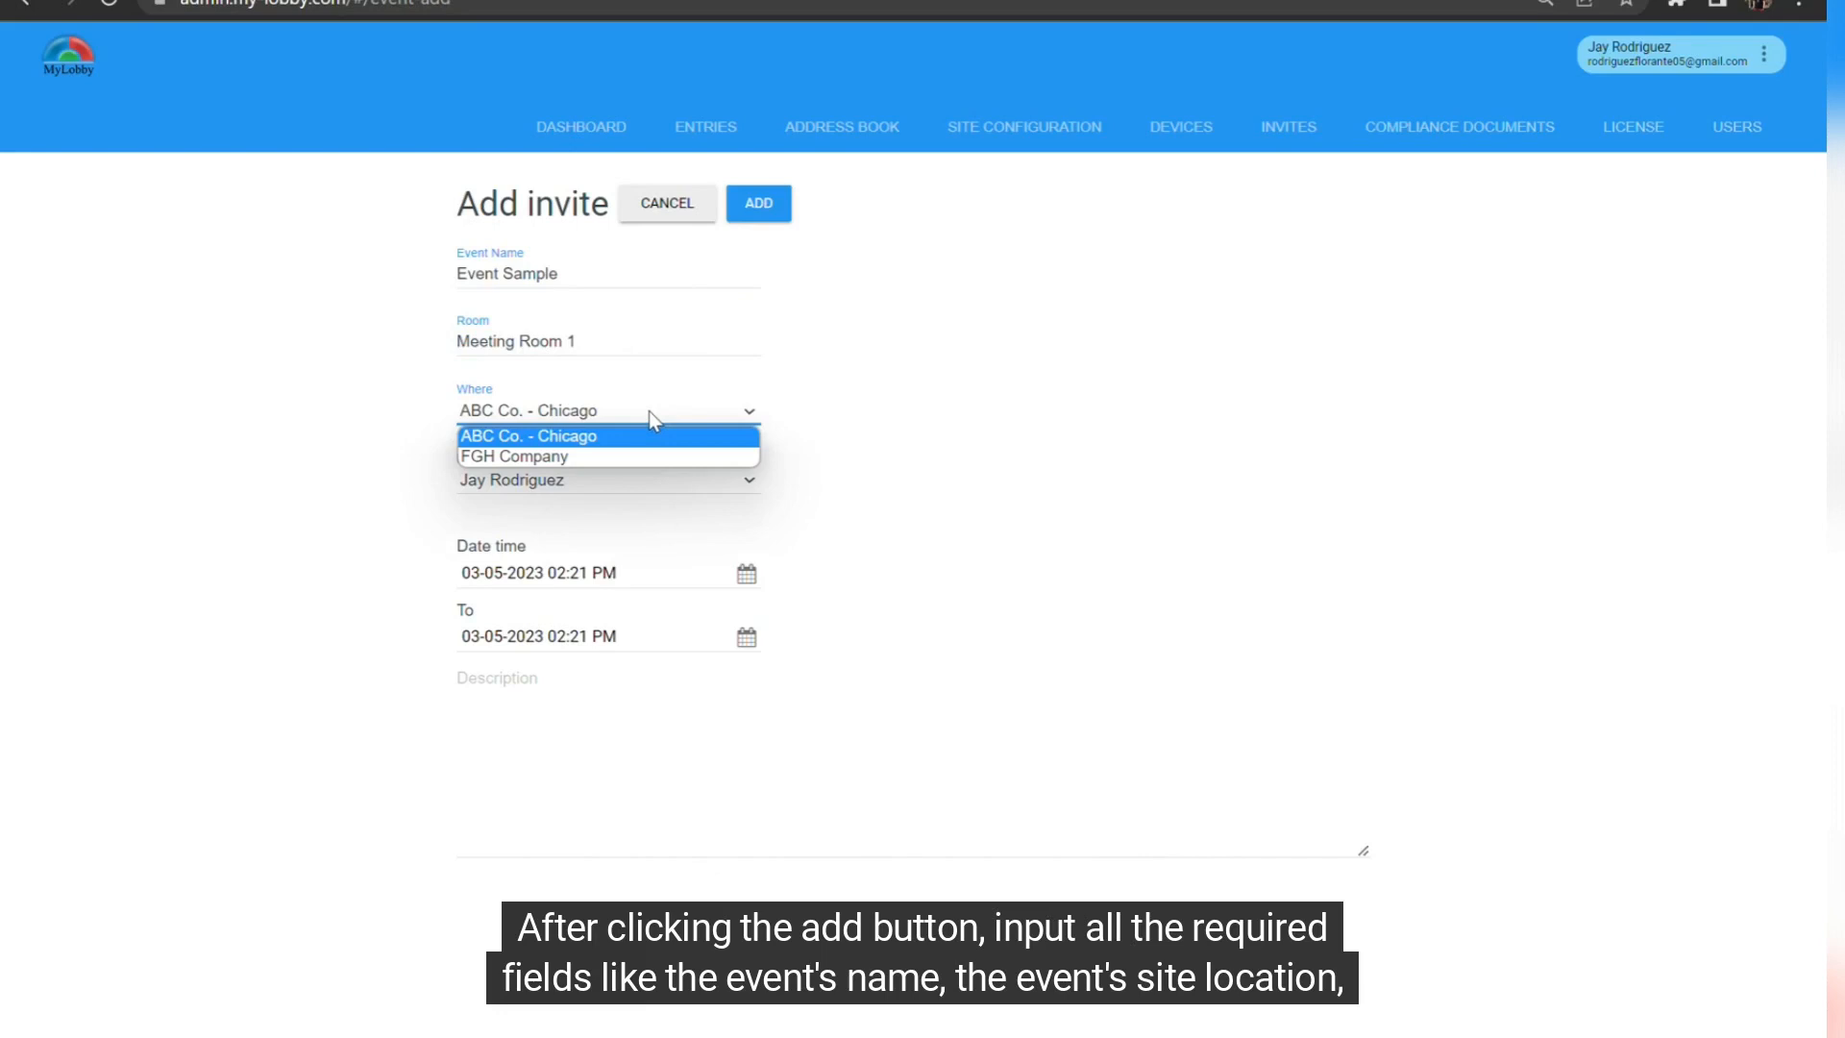
Set the site to ABC Co. - Chicago, dates 1–26 May 2023, and add the event.
{"action": "left_click", "coordinate": [746, 574]}
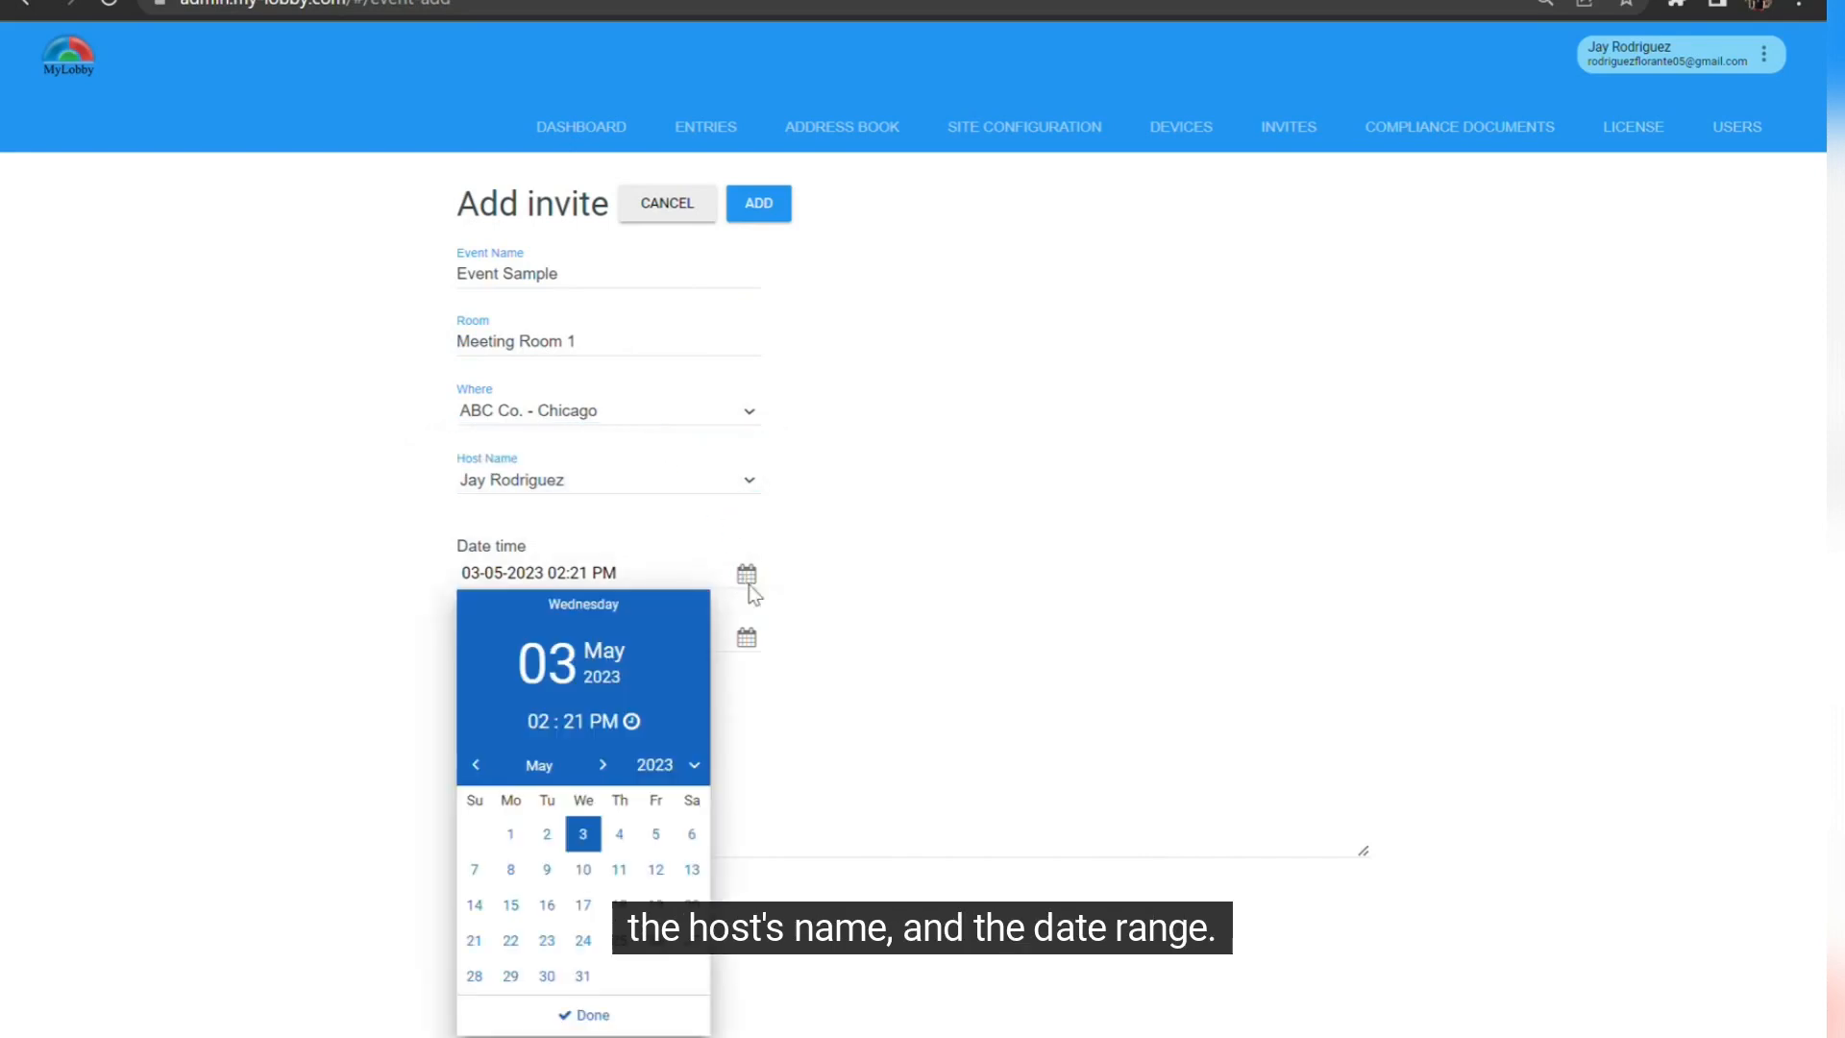
{"action": "left_click", "coordinate": [509, 832]}
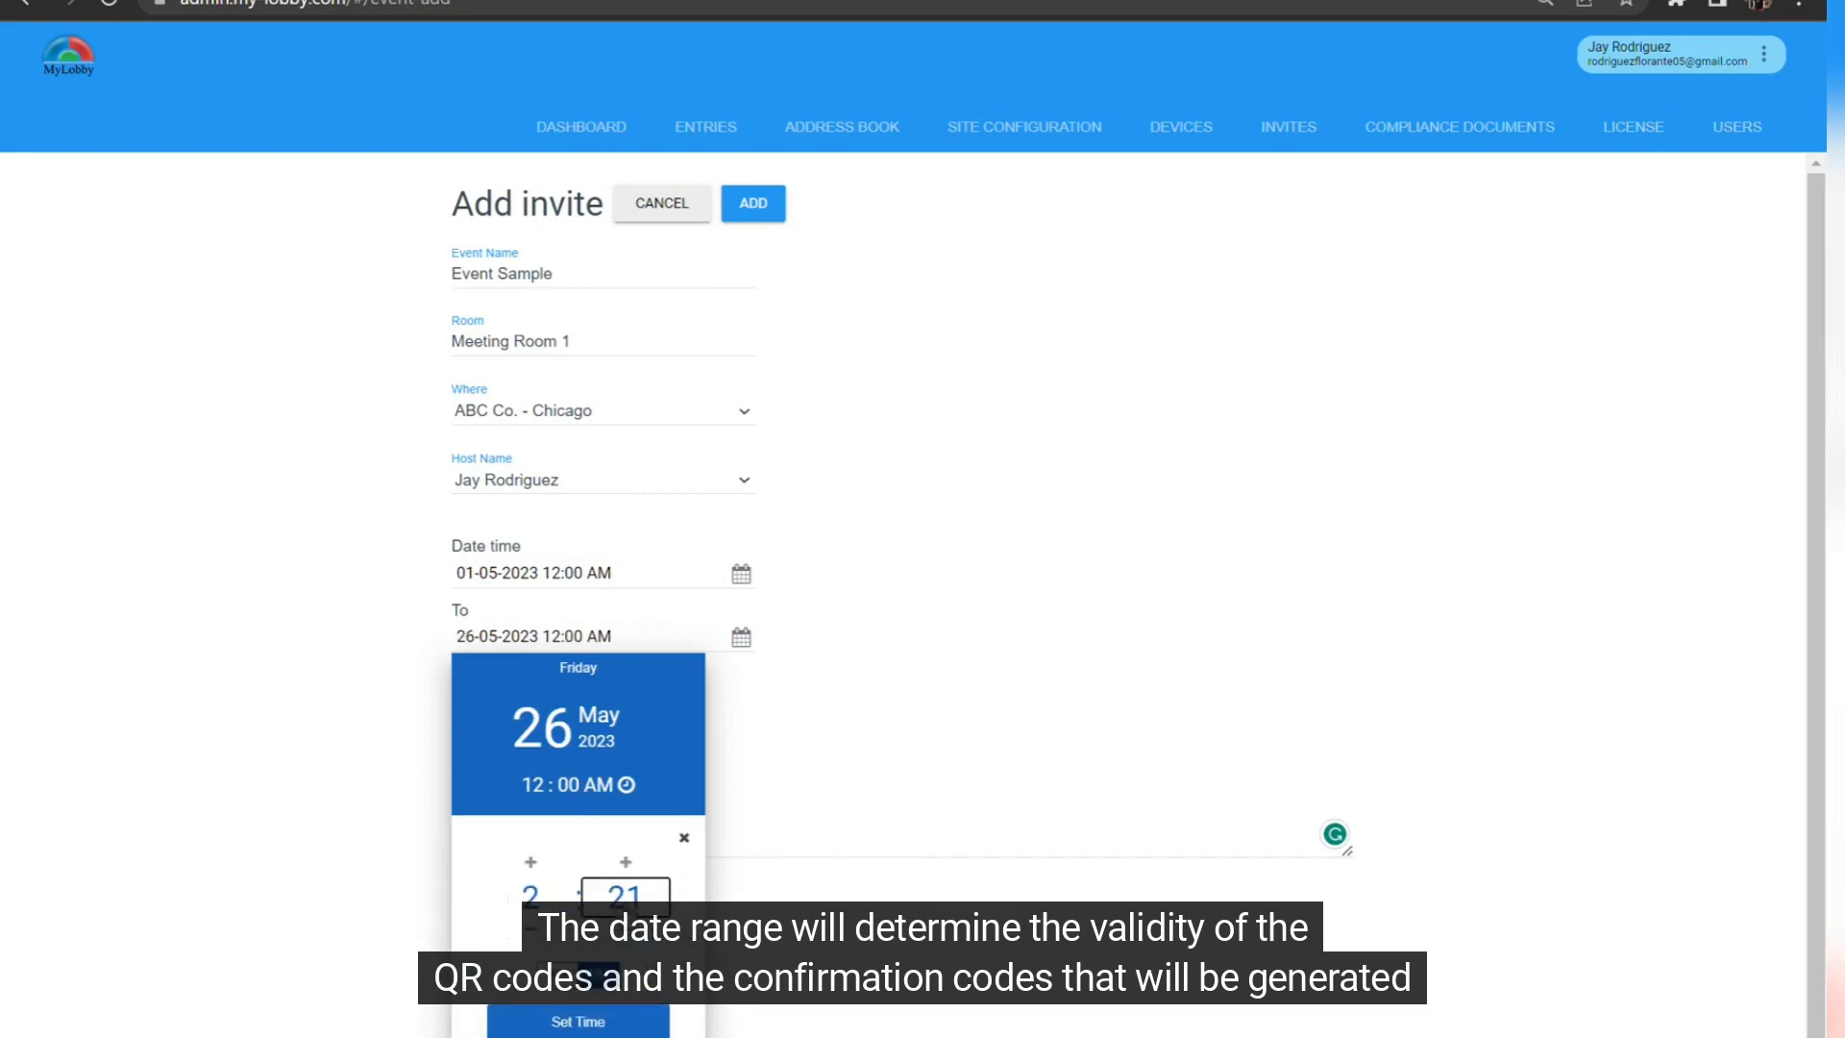
{"action": "left_click", "coordinate": [751, 202]}
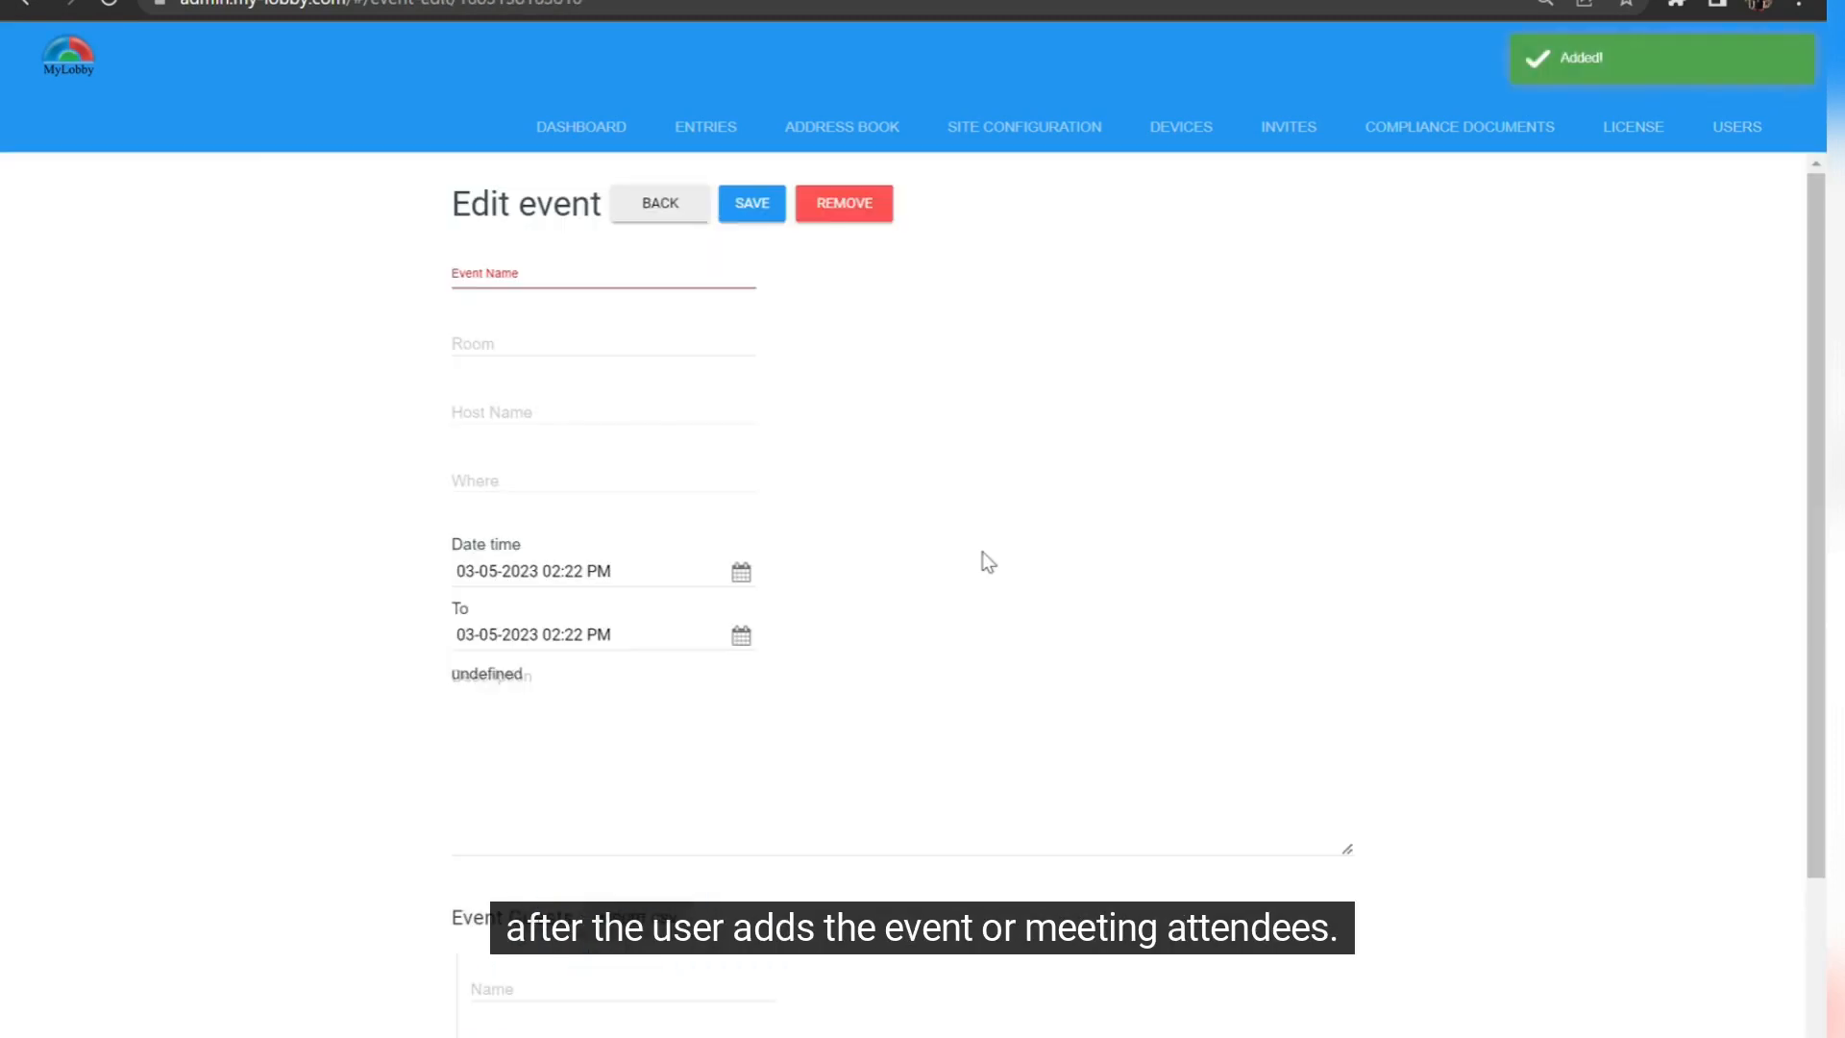
Rename the event 'Marketing event' and set its dates to 5–19 May 2023.
{"action": "left_click", "coordinate": [750, 202]}
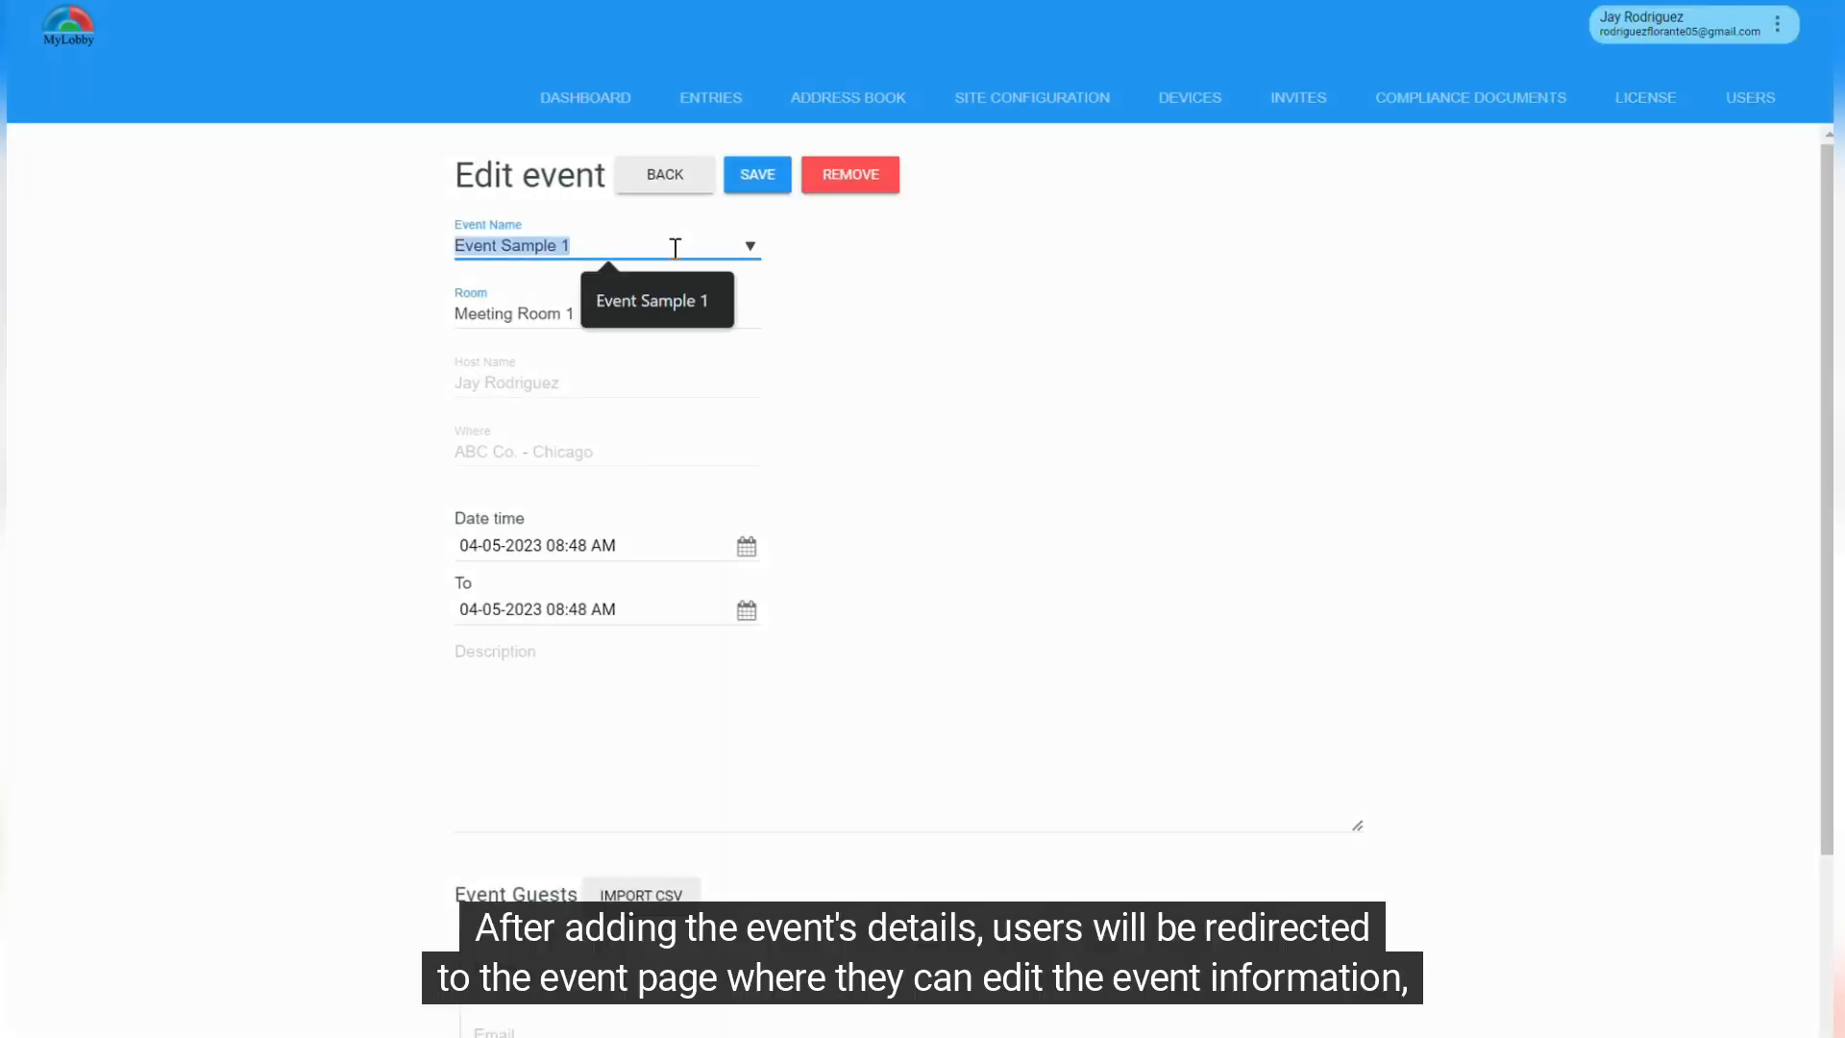
{"action": "type", "text": "Marketing event"}
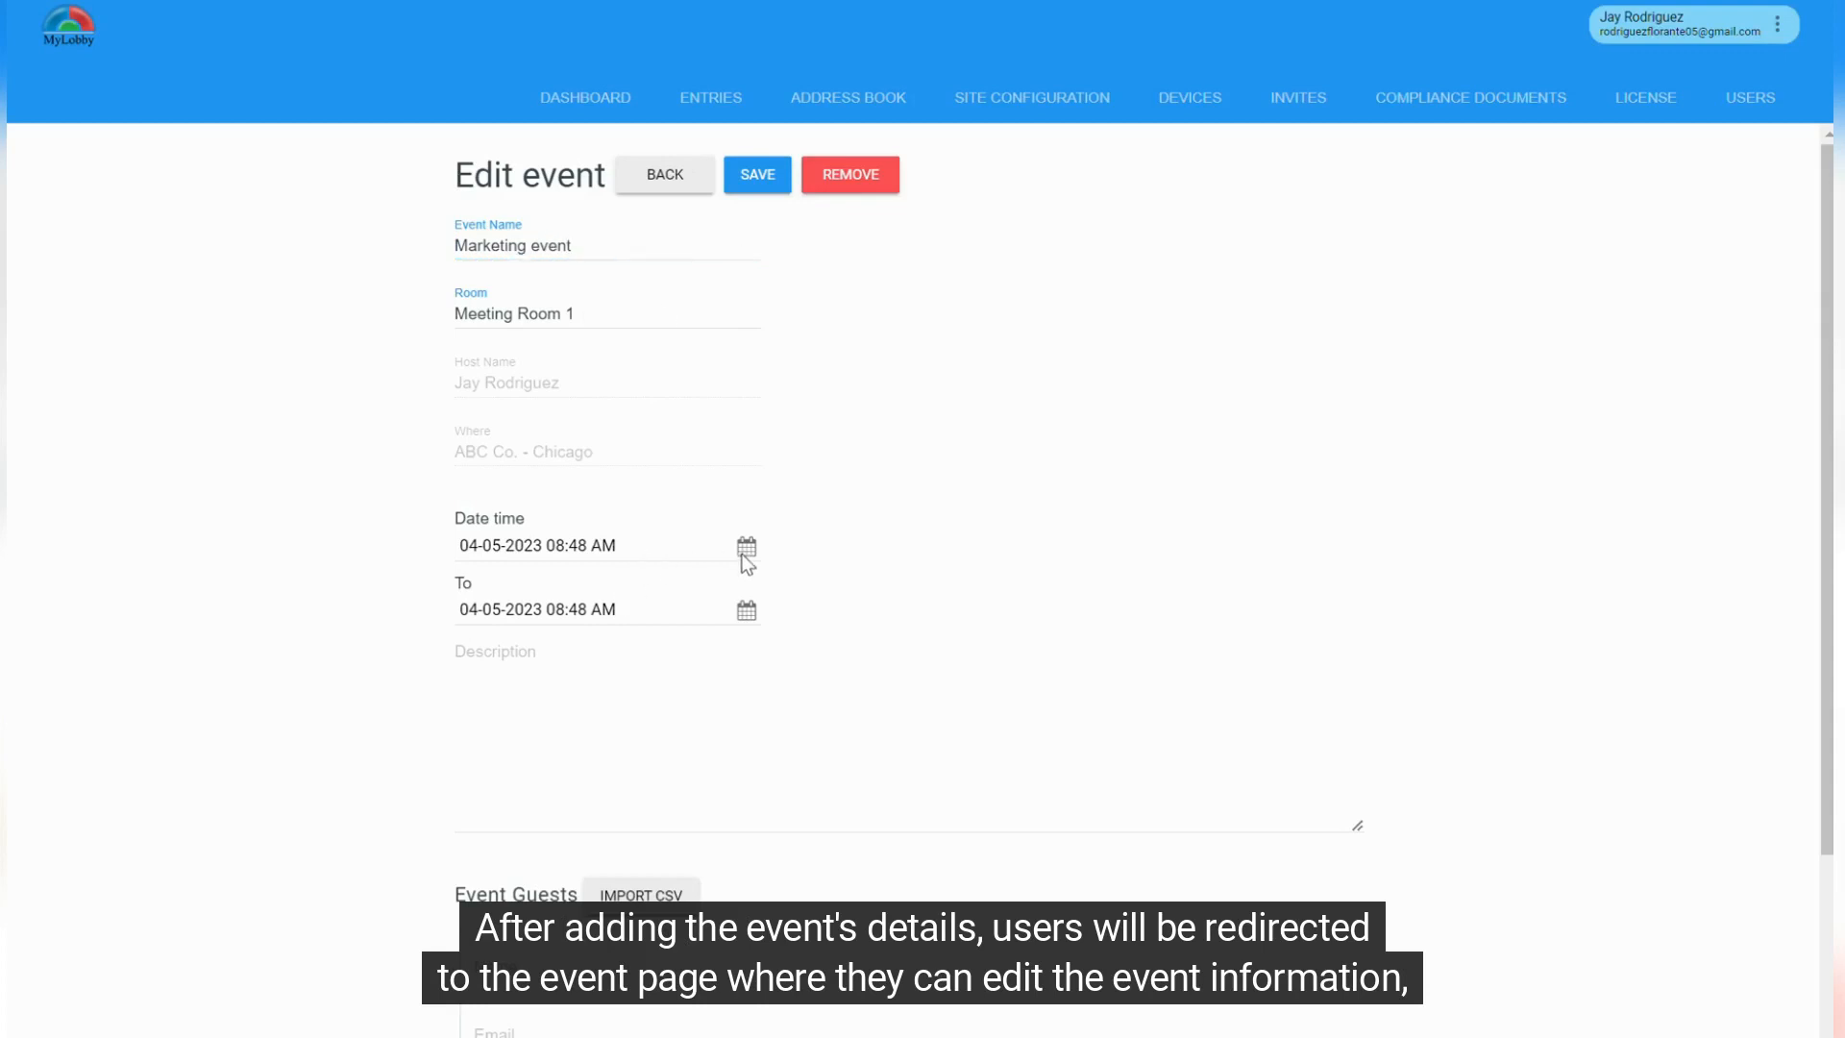
{"action": "left_click", "coordinate": [746, 544]}
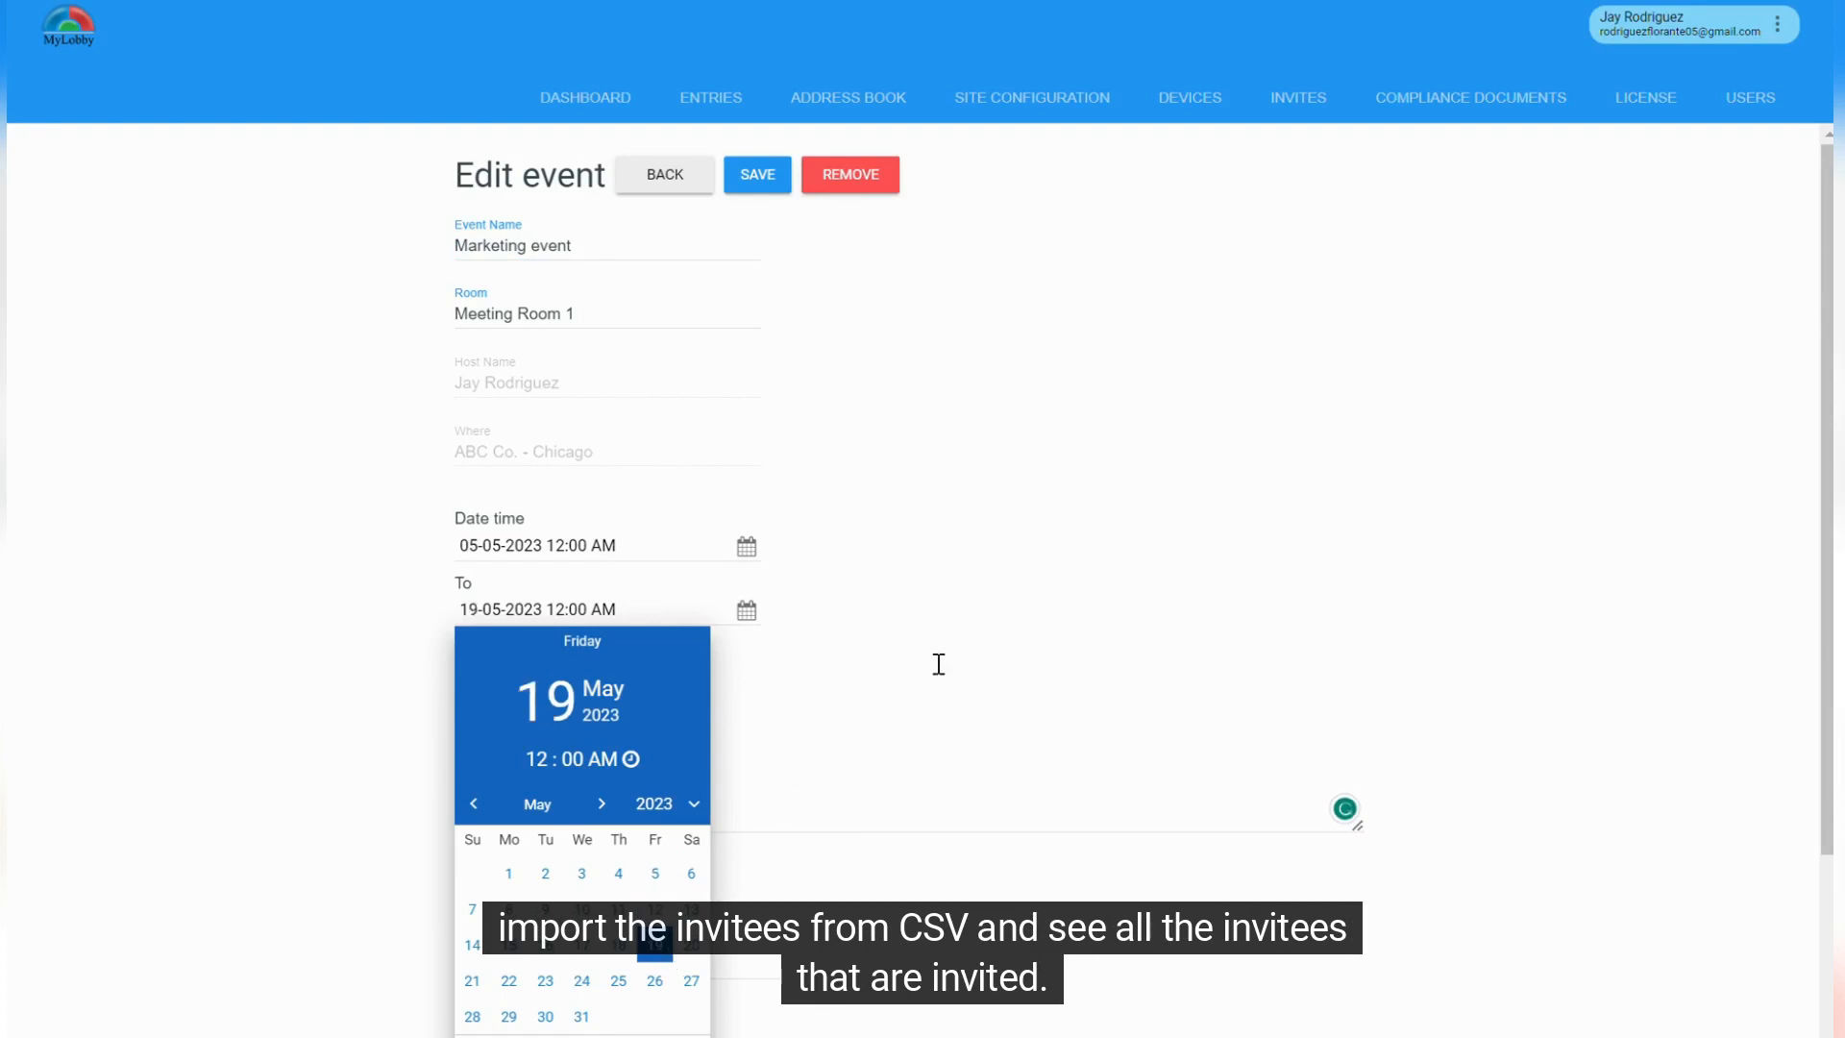
{"action": "left_click", "coordinate": [758, 175]}
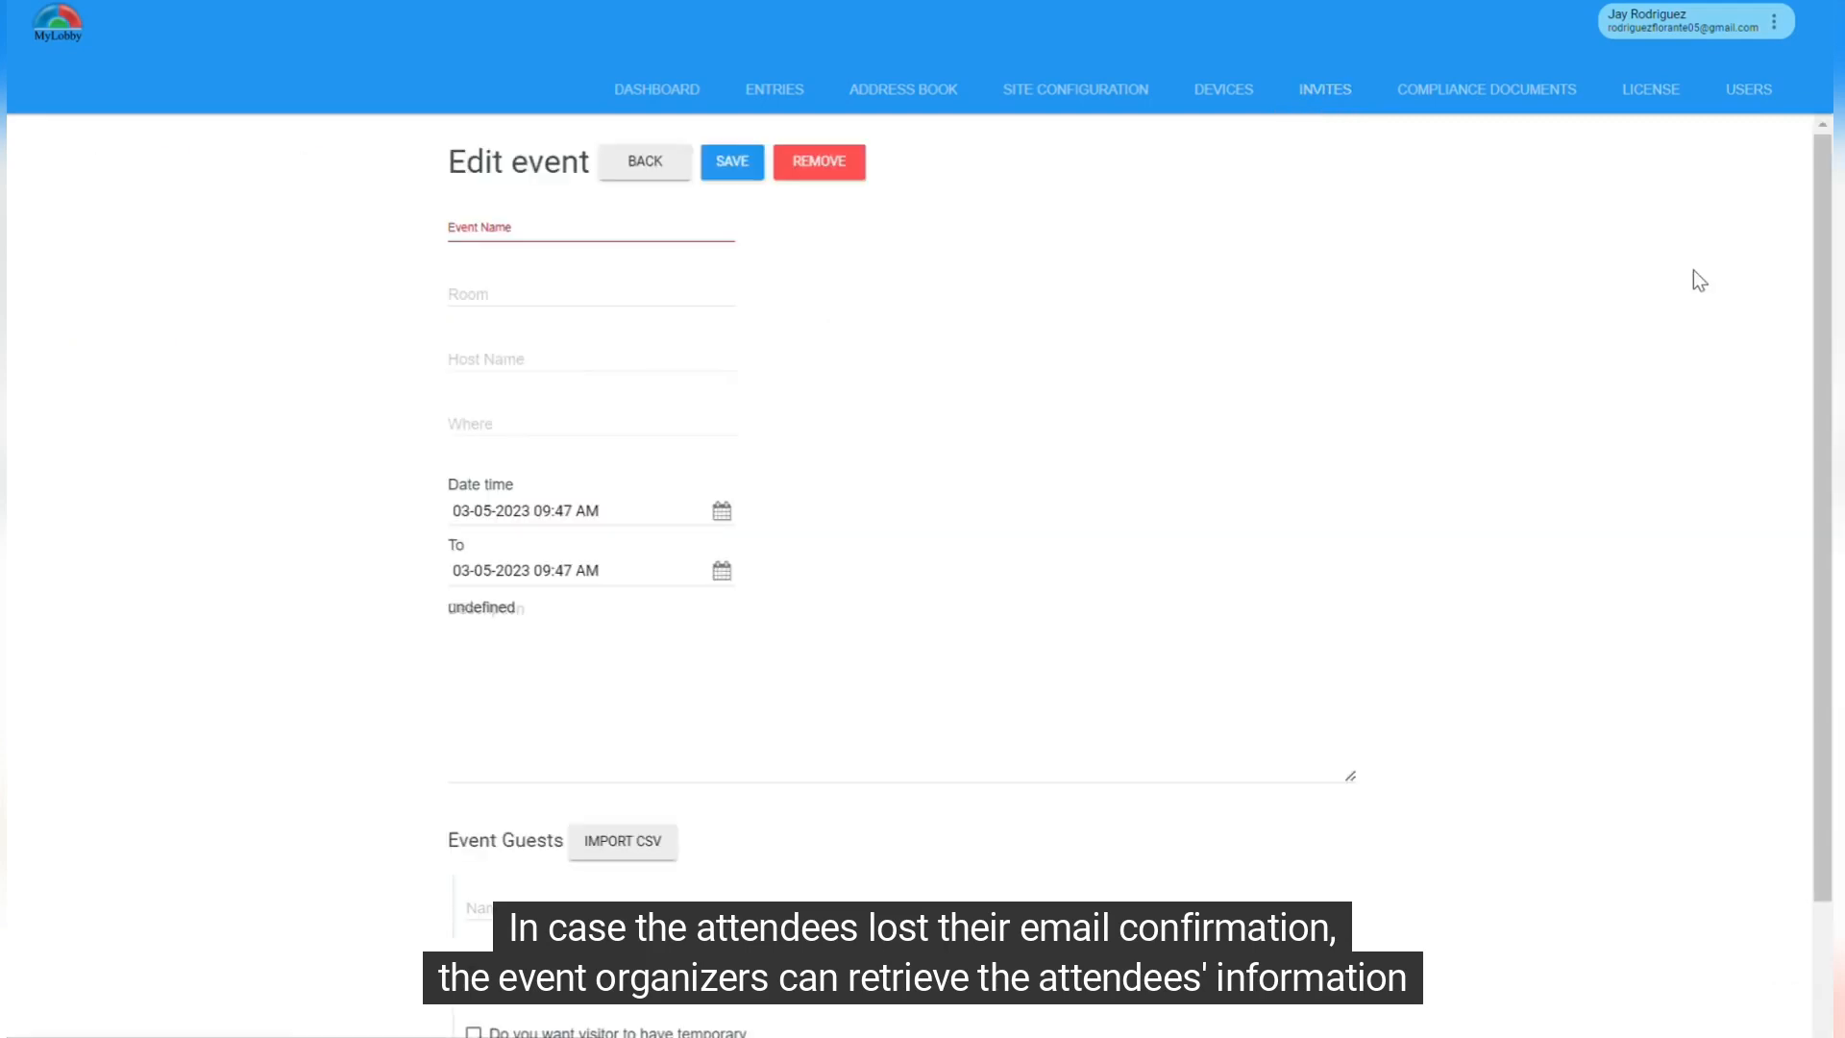
Show a guest's printable QR-code email invitation from the Event Guests list.
{"action": "scroll", "scroll_direction": "down", "scroll_amount": 3}
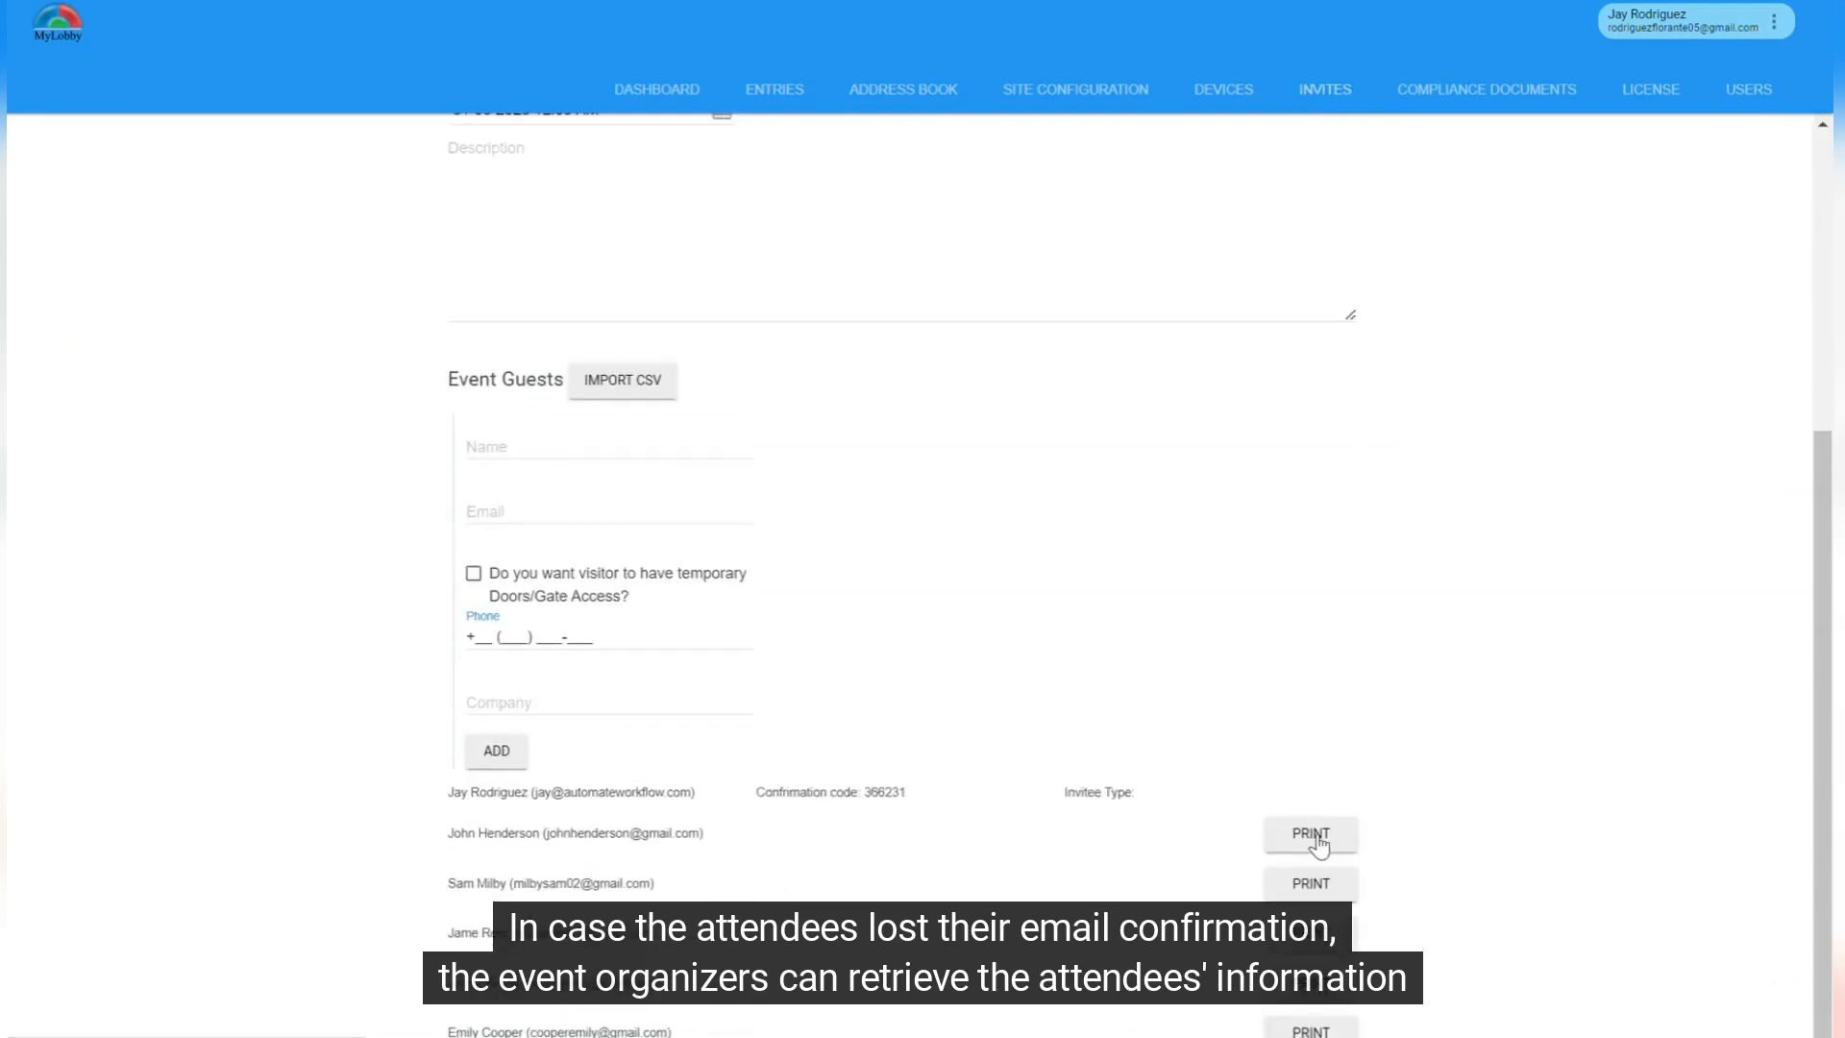
{"action": "left_click", "coordinate": [1309, 834]}
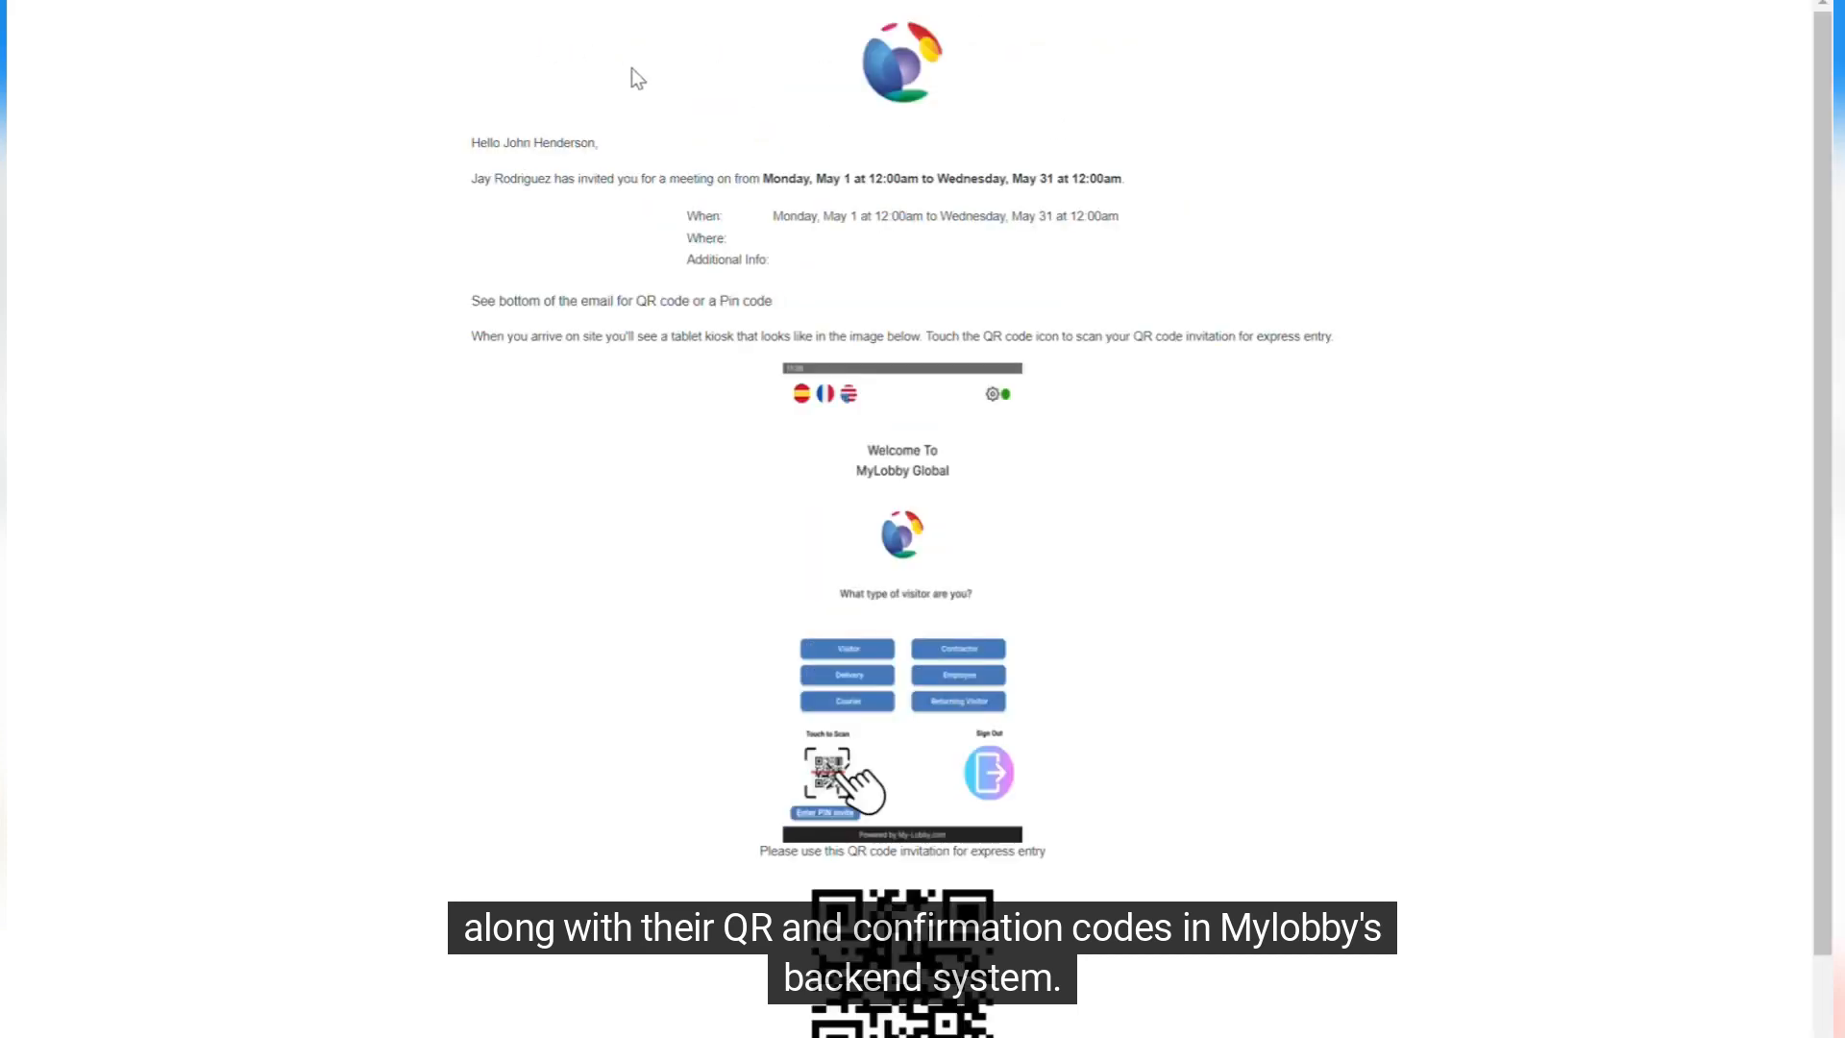
{"action": "scroll", "scroll_direction": "down", "scroll_amount": 3}
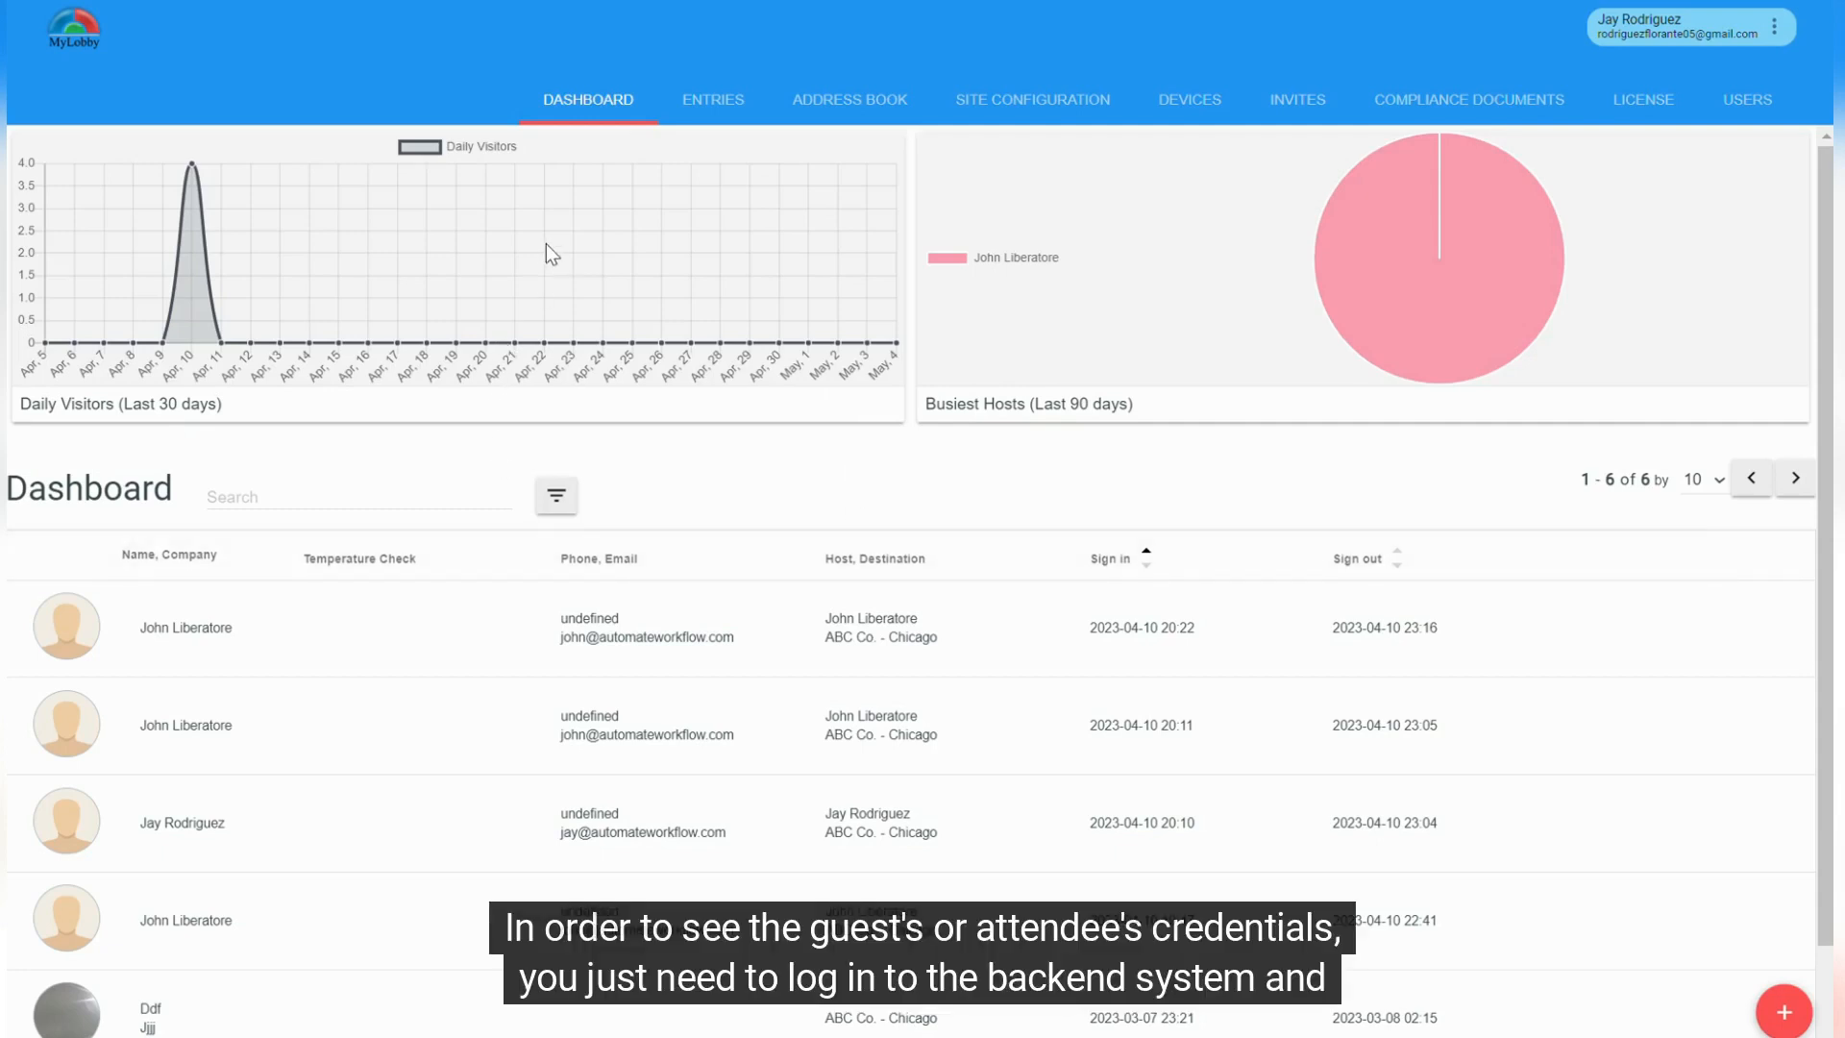
{"action": "mouse_move", "coordinate": [1281, 83]}
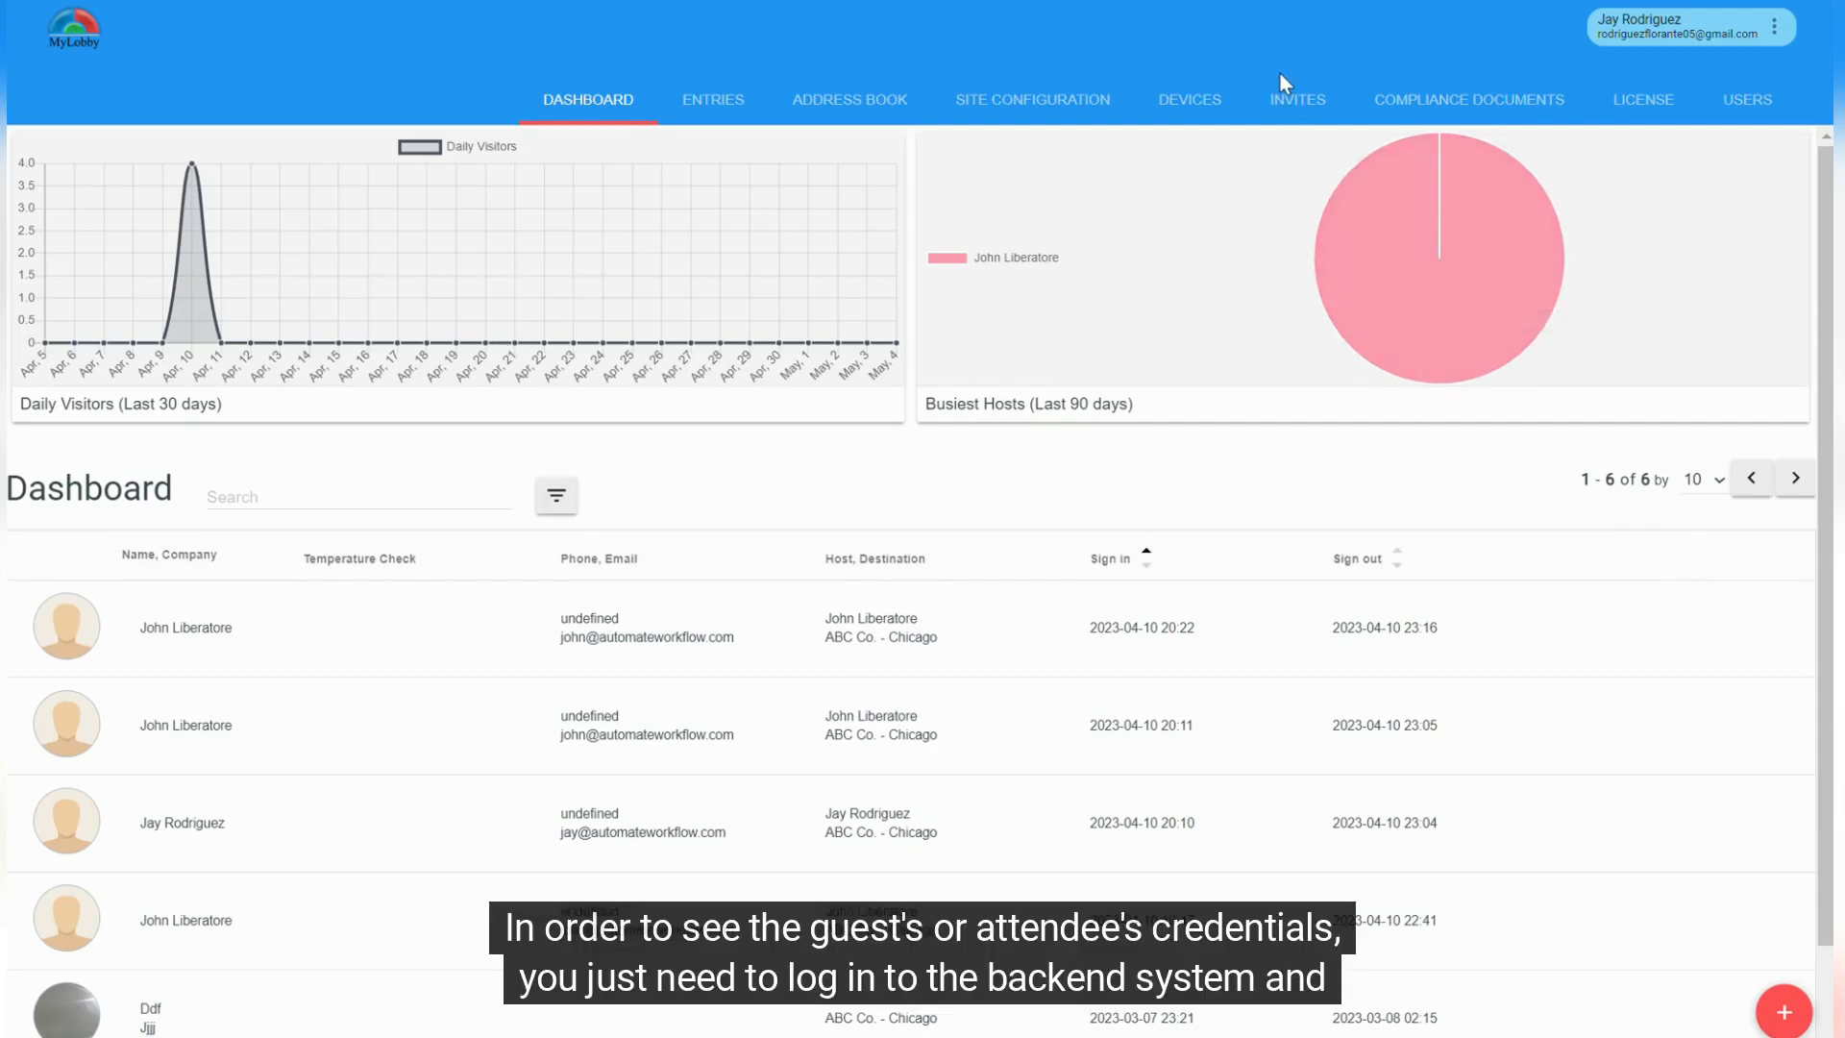
From Meeting Invitations, edit Event Sample 1 and view its guest section.
{"action": "left_click", "coordinate": [1297, 100]}
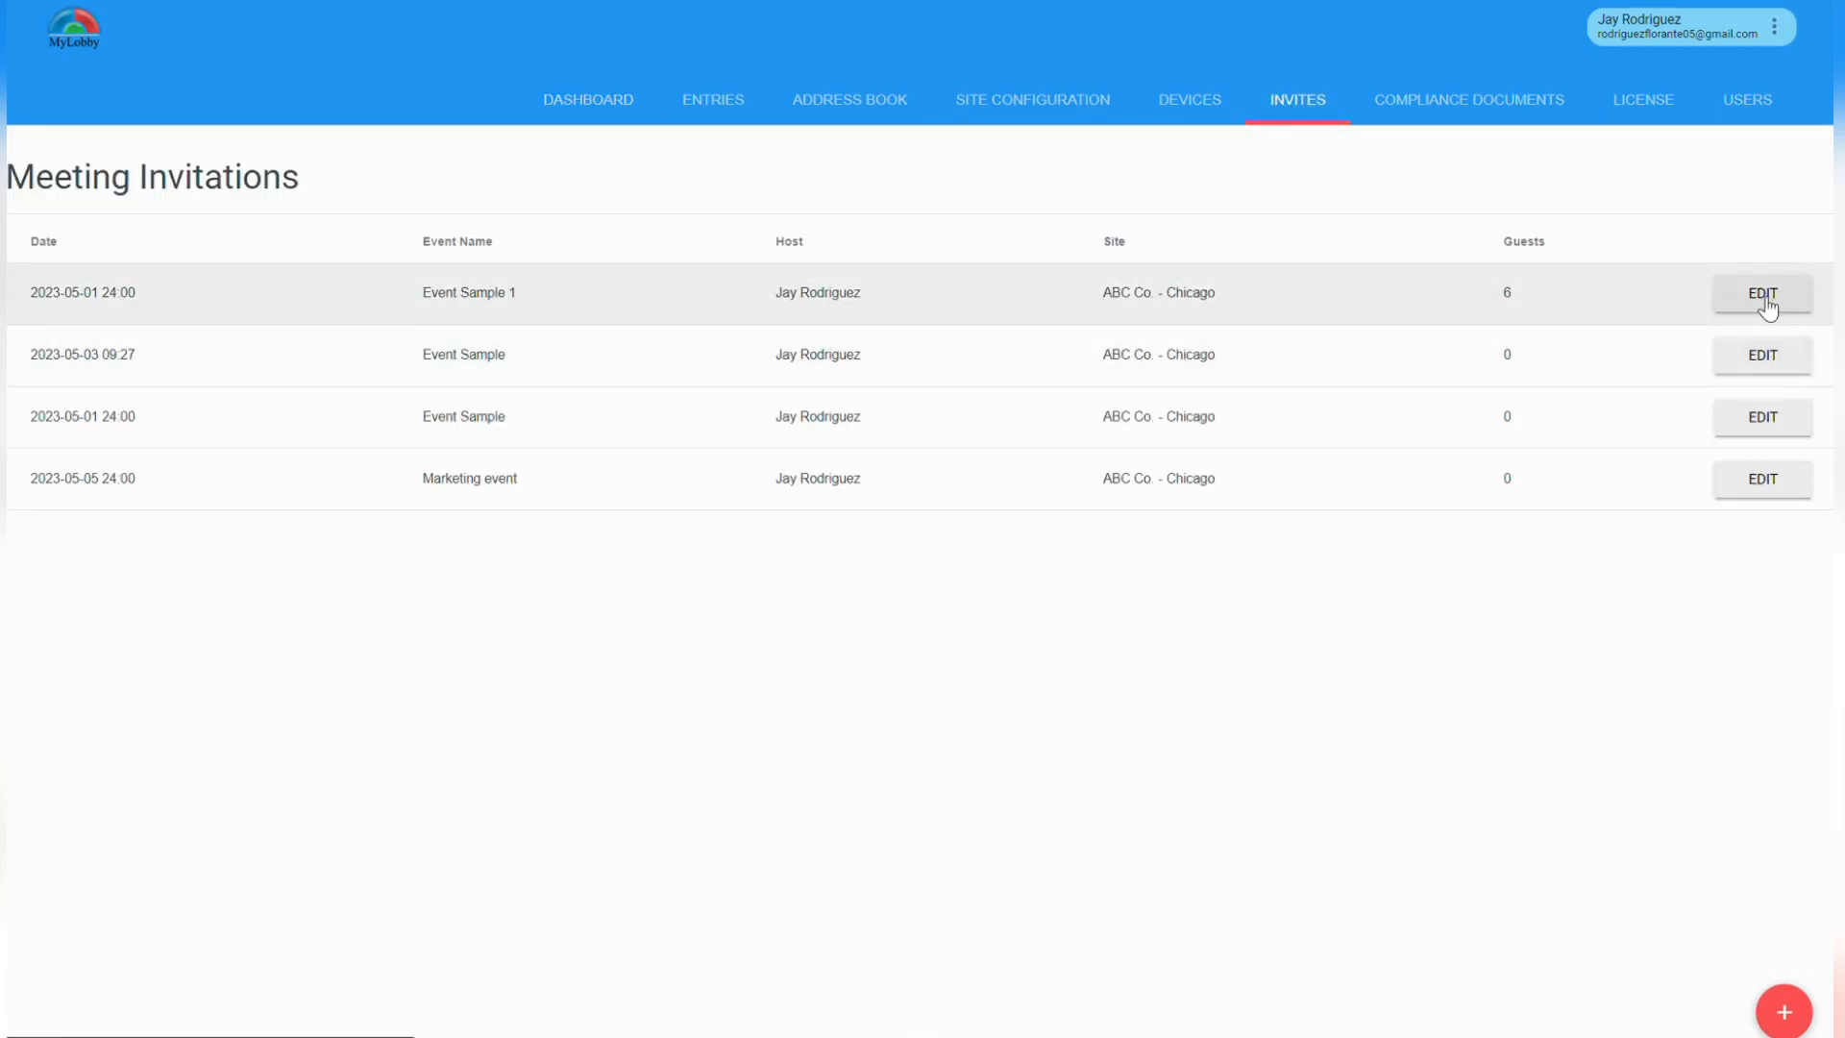
{"action": "left_click", "coordinate": [1762, 292]}
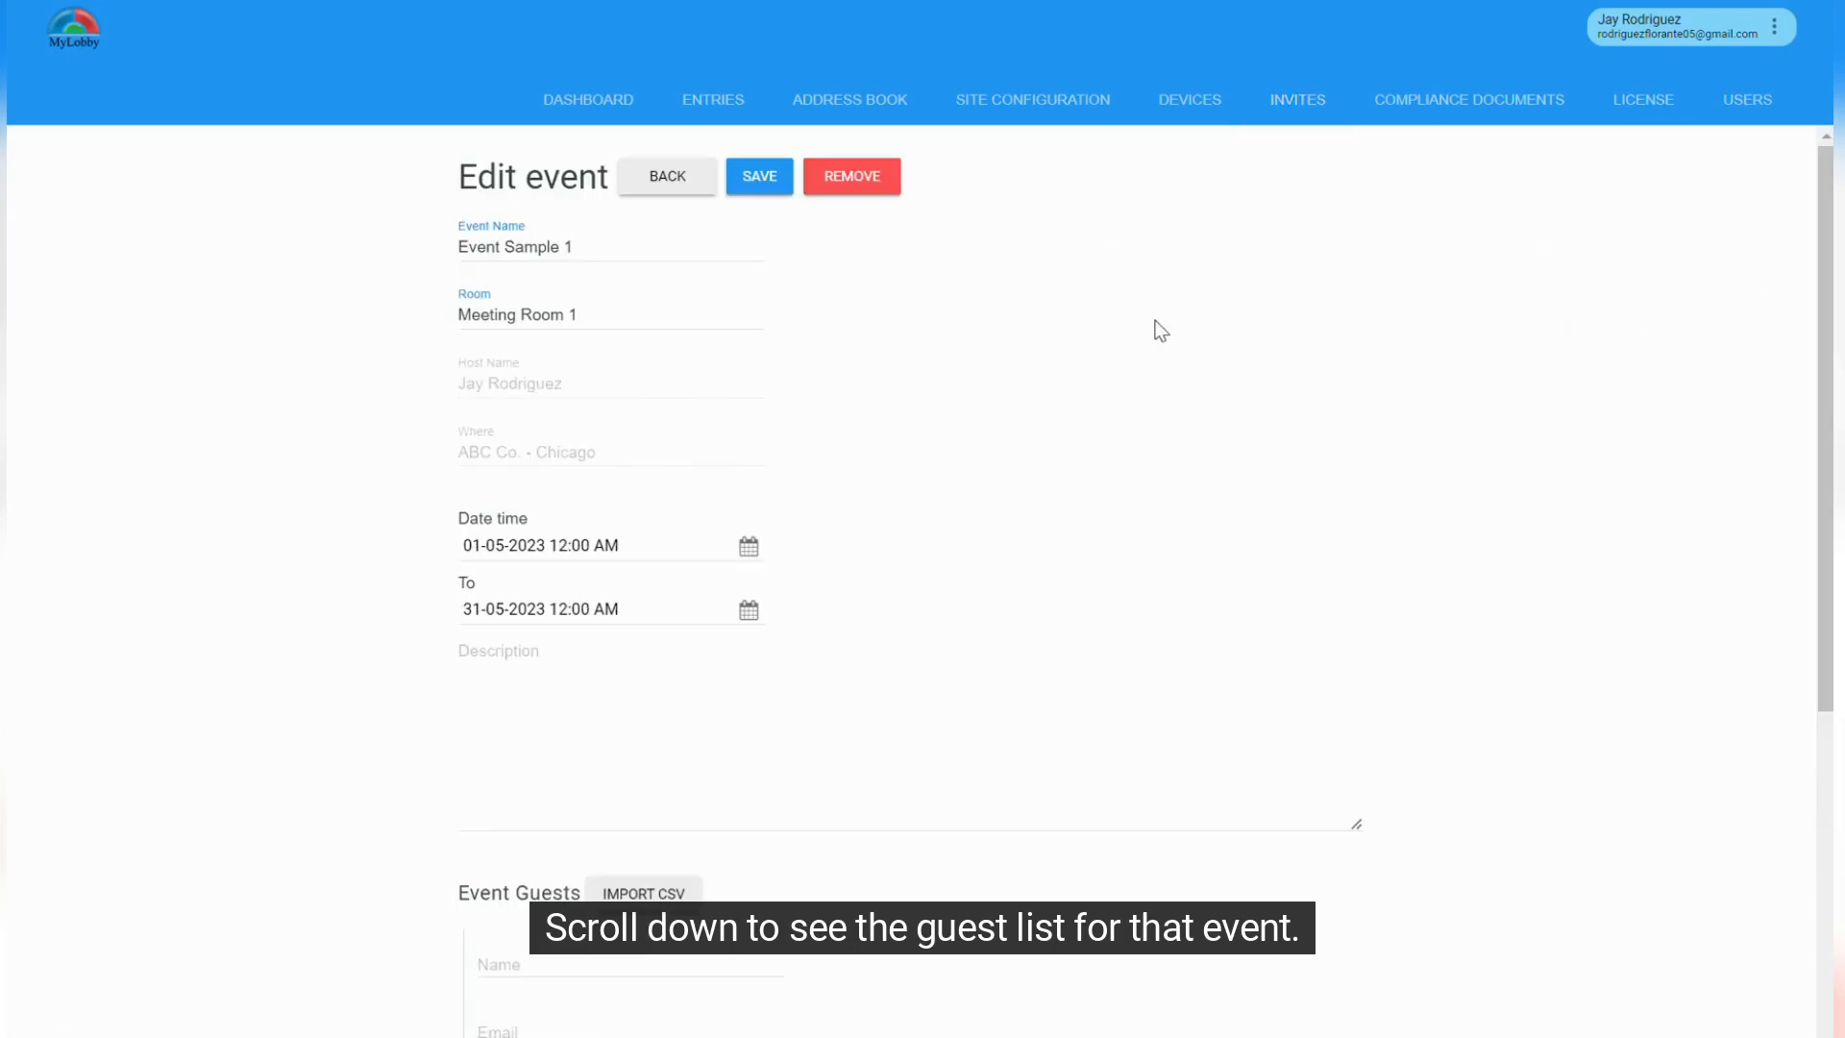
{"action": "scroll", "scroll_direction": "down", "scroll_amount": 3}
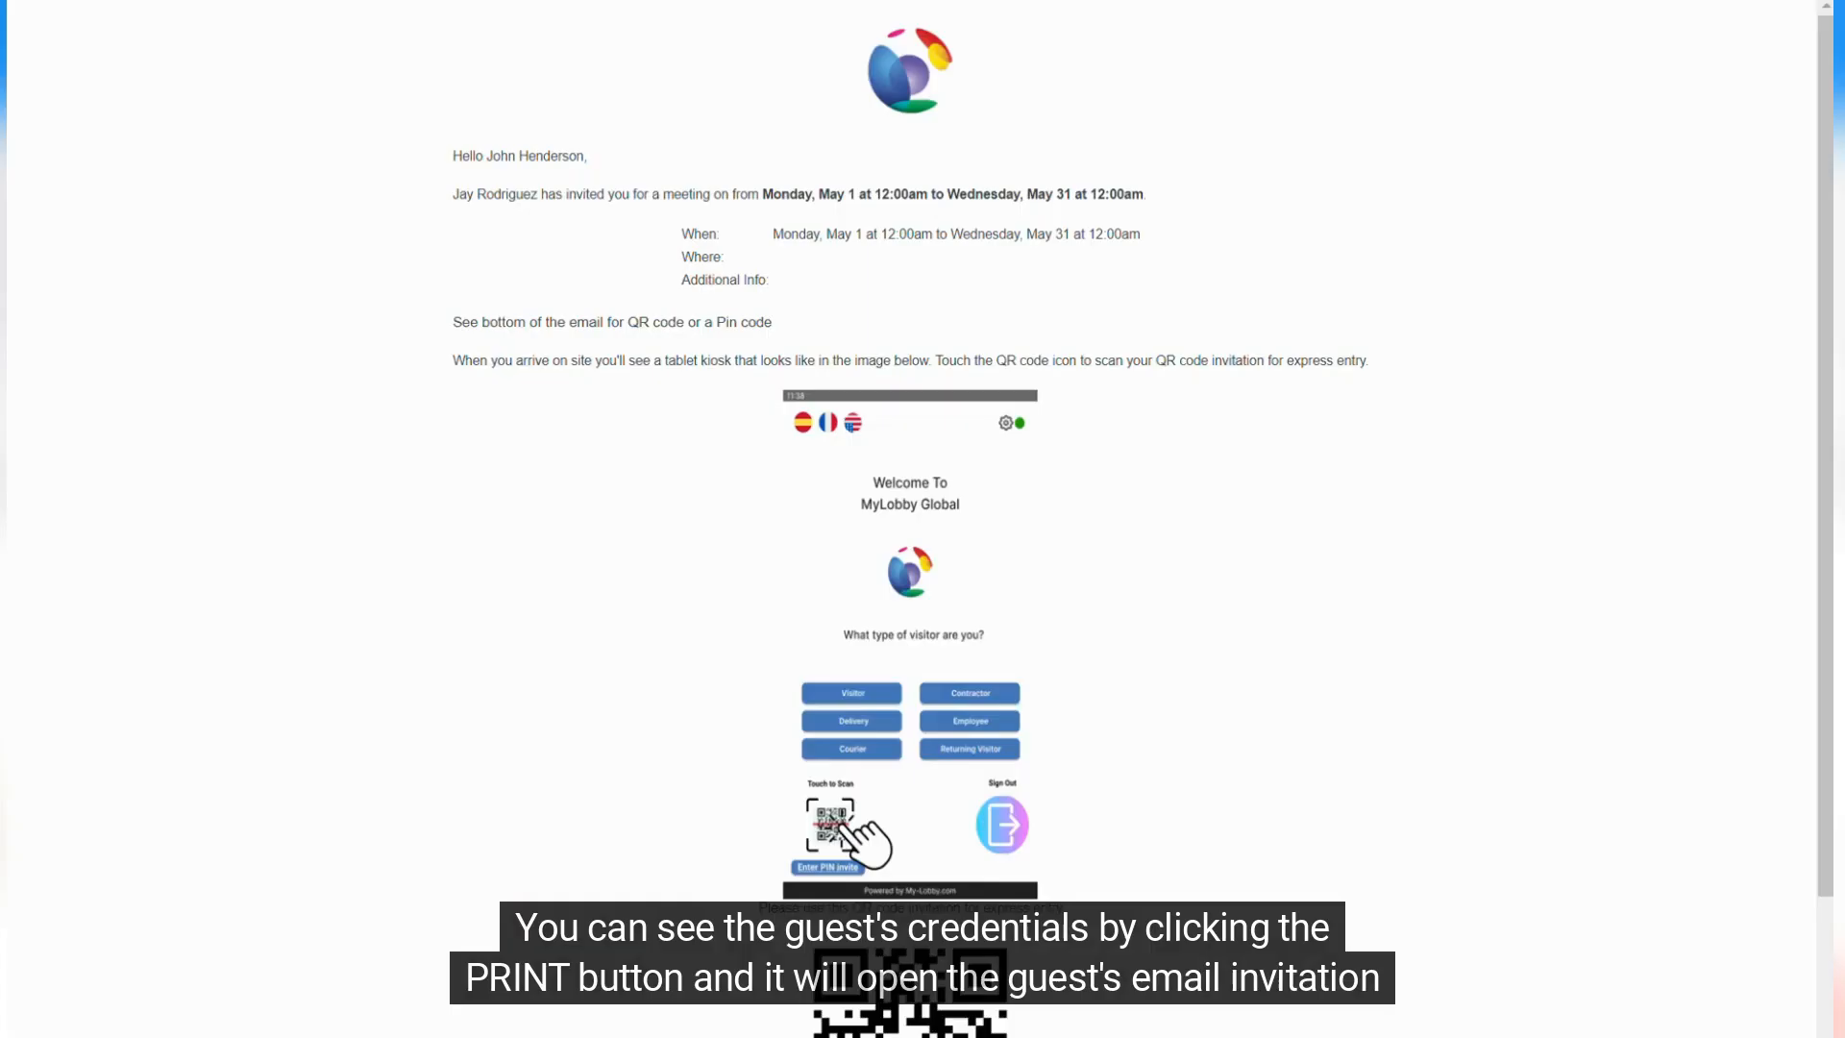
{"action": "scroll", "scroll_direction": "down", "scroll_amount": 3}
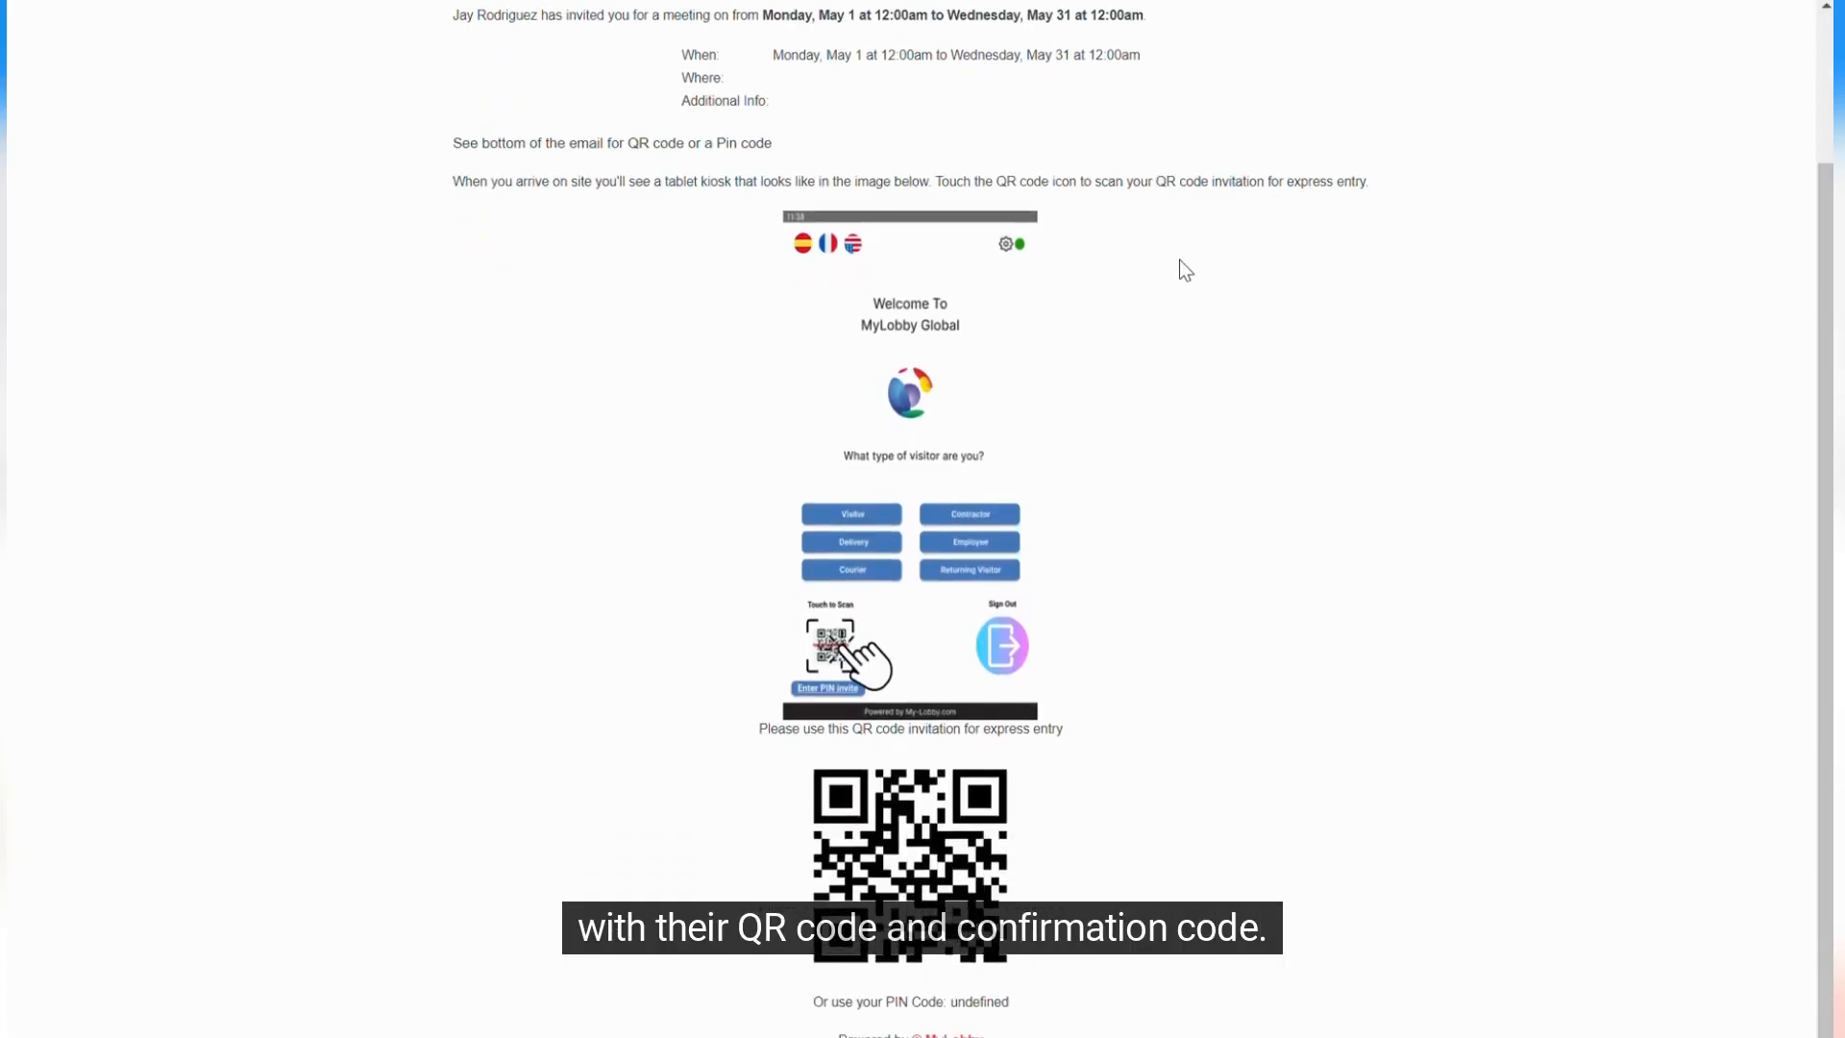
{"action": "scroll", "scroll_direction": "up", "scroll_amount": 3}
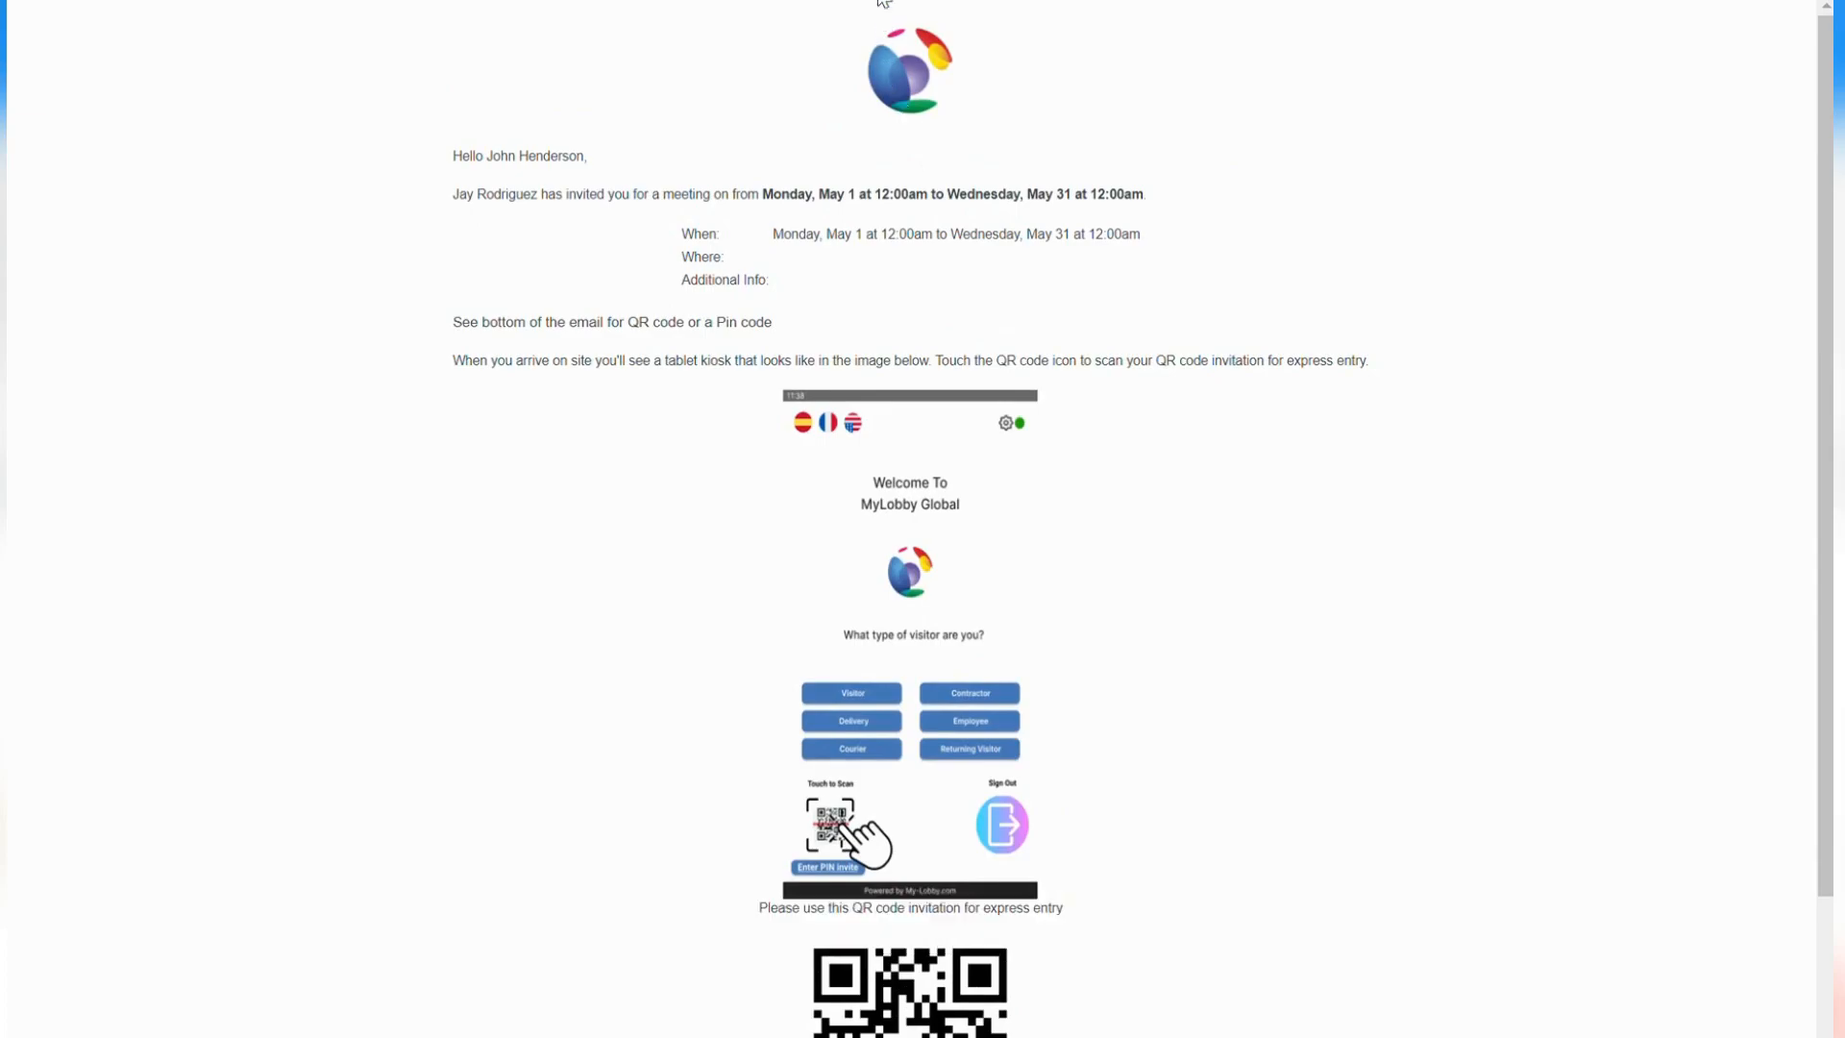